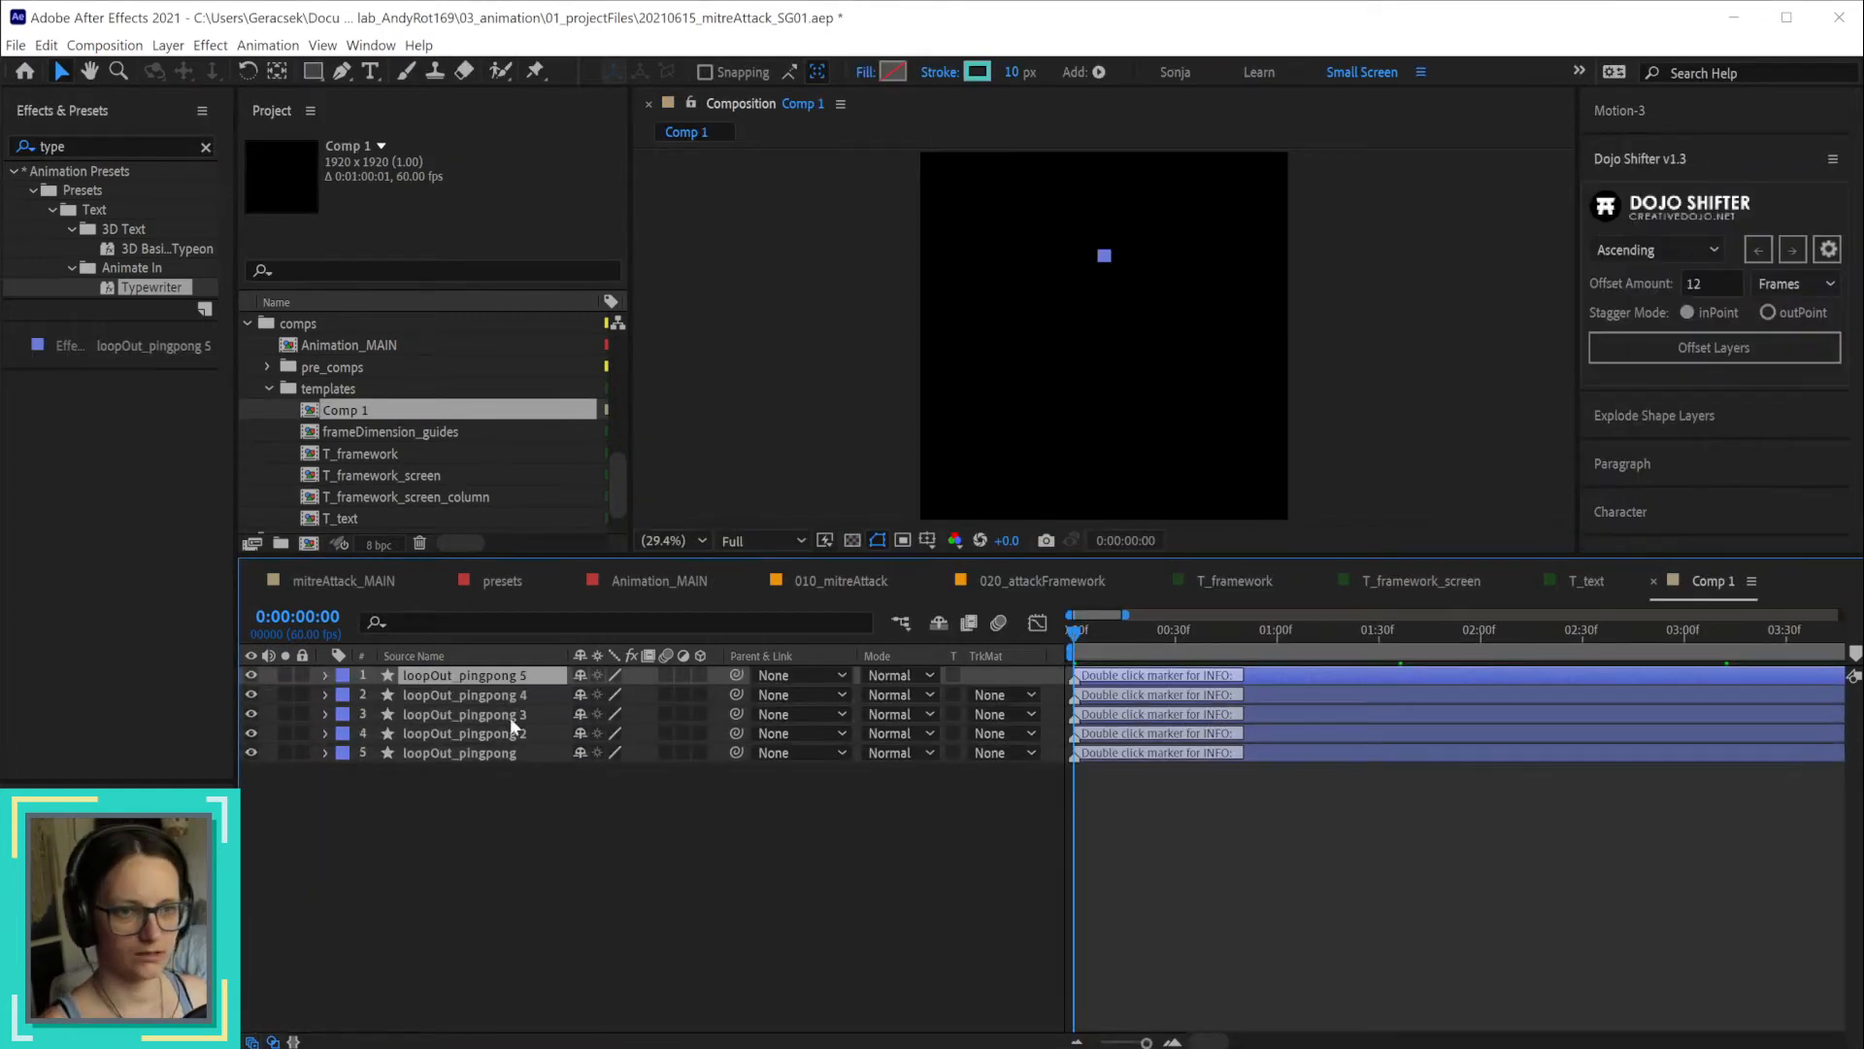
Sequence the loopOut_pingpong layers with Dojo Shifter Offset Layers, Ascending, 12 frames apart.
click(1712, 348)
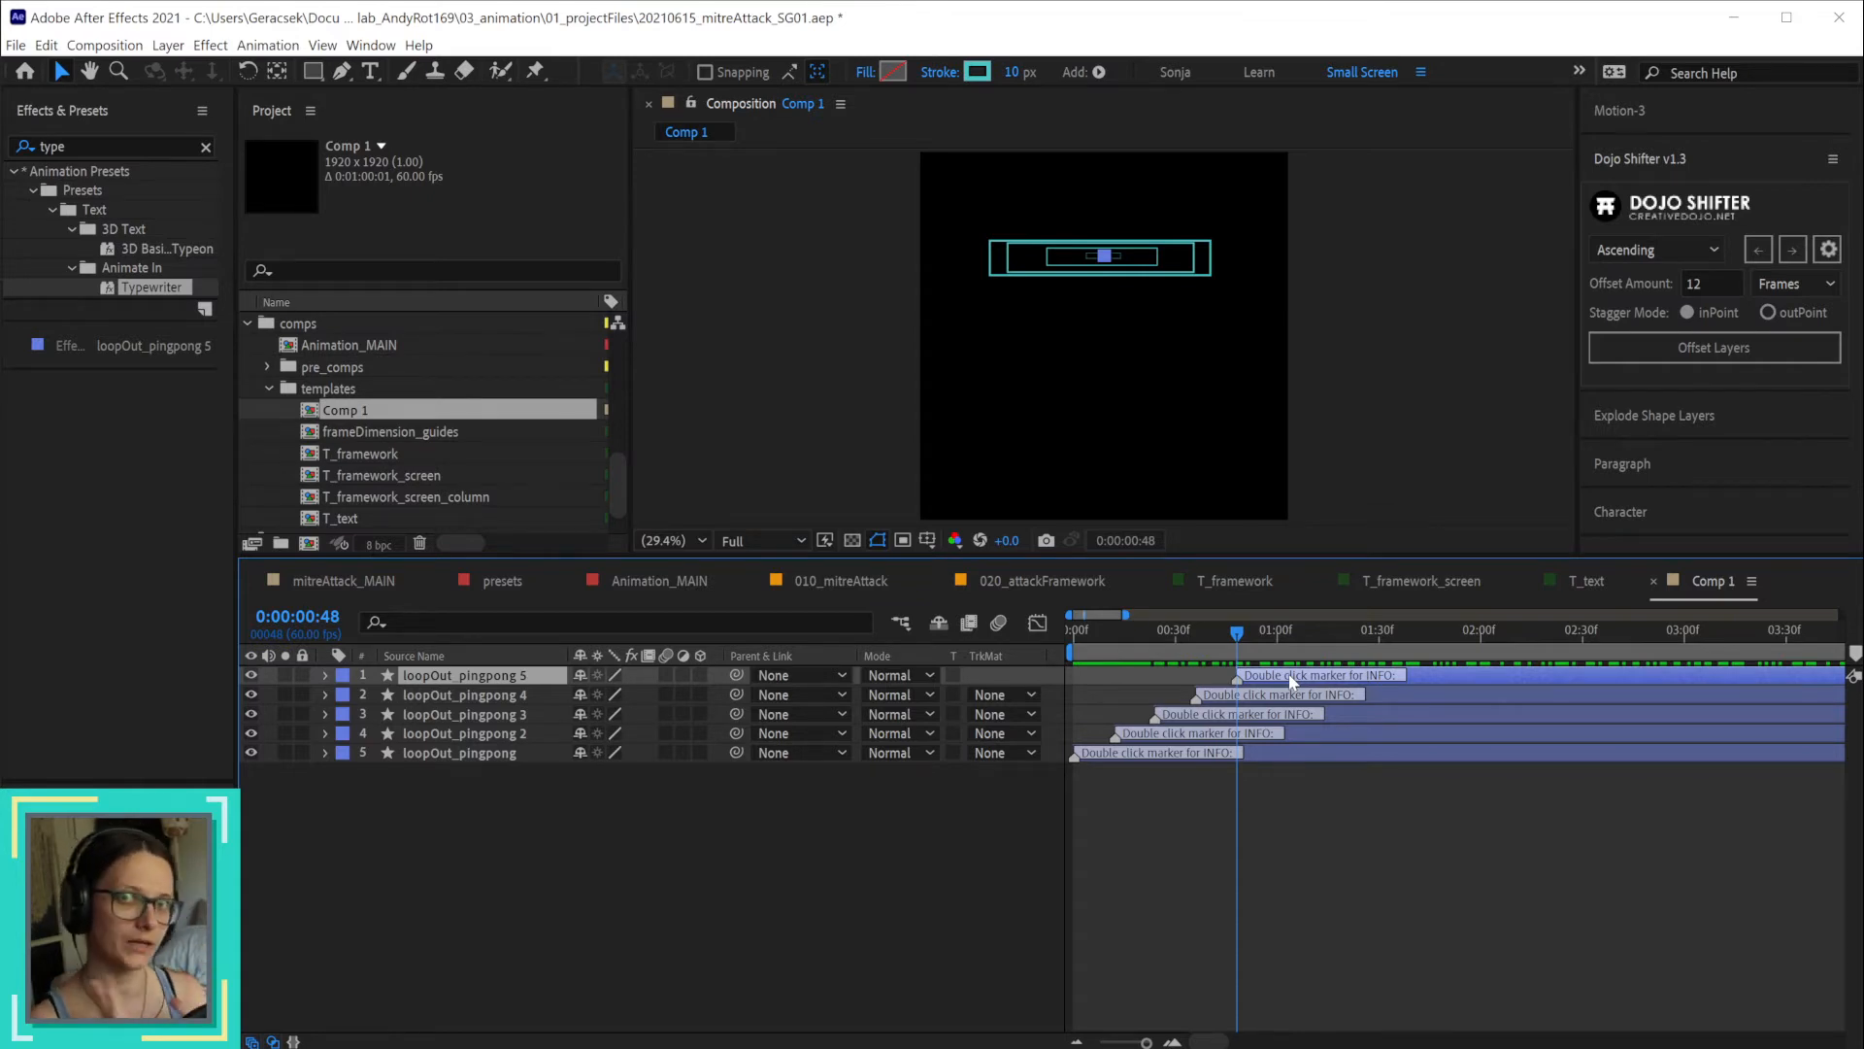
mouse_move(1162, 664)
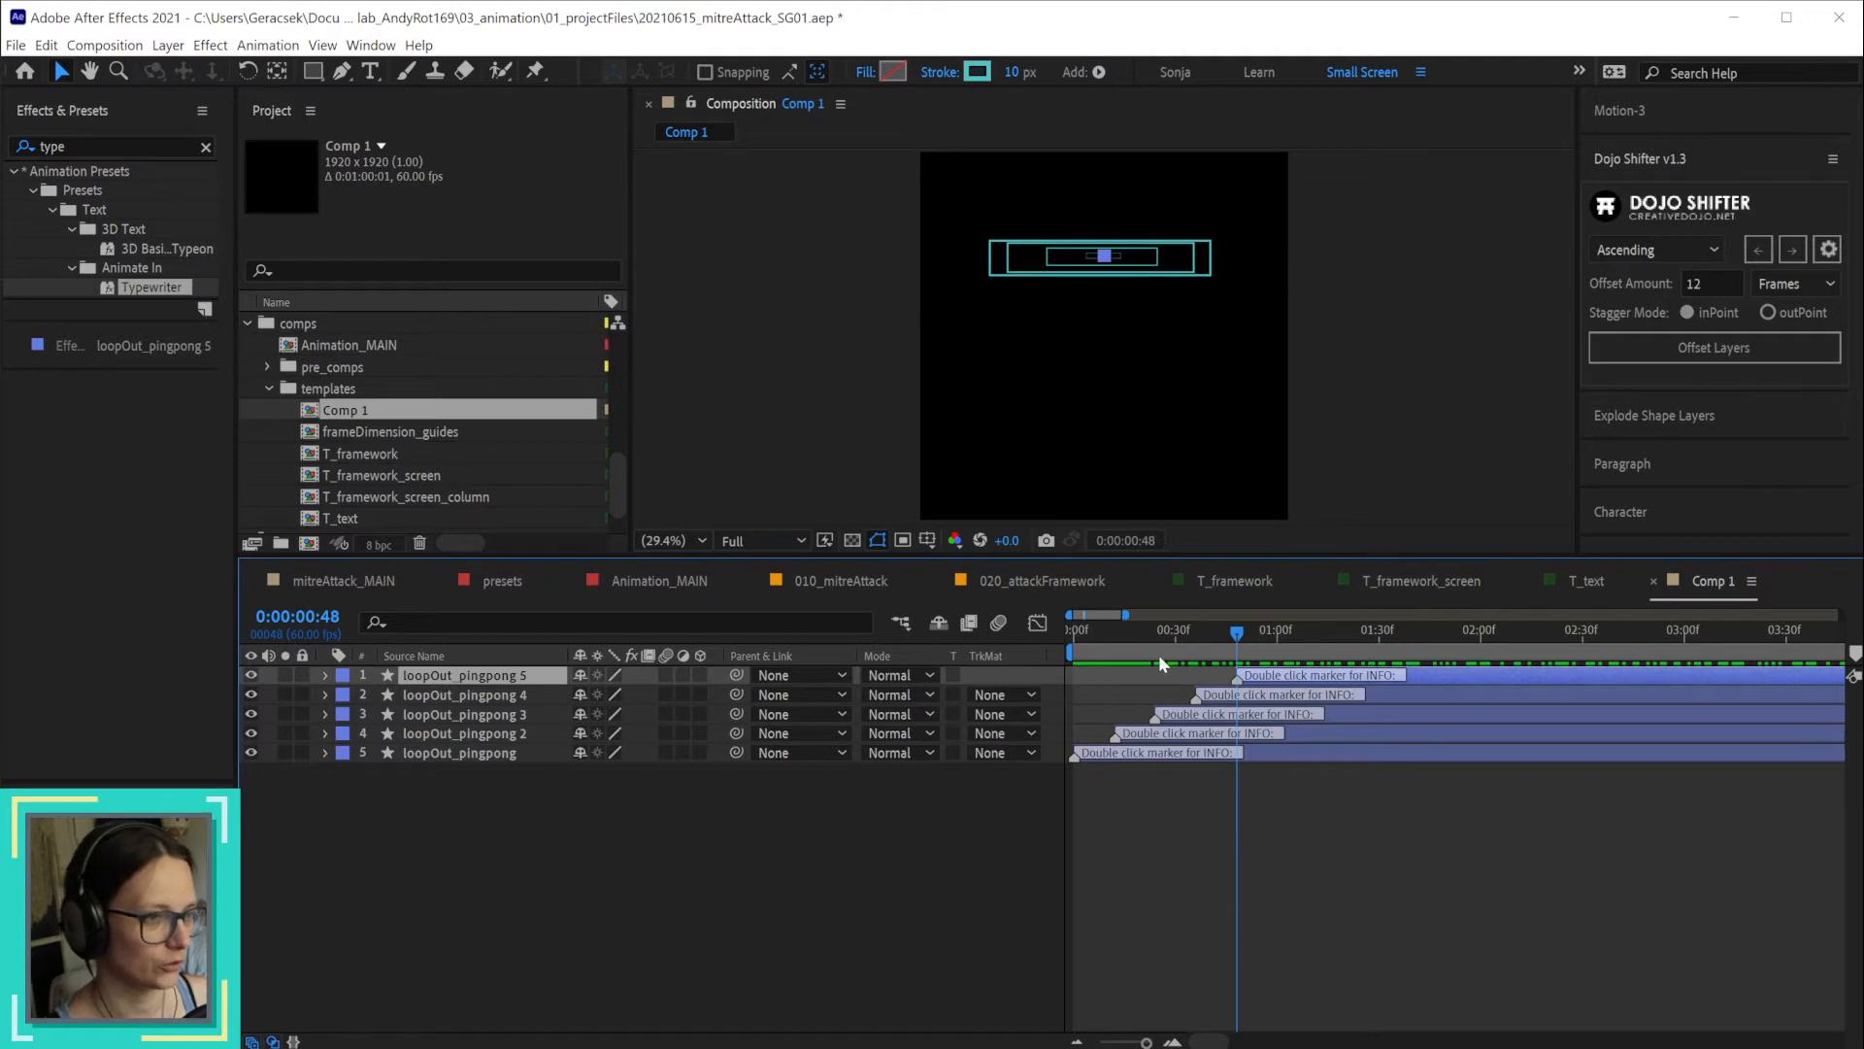
mouse_move(1159, 664)
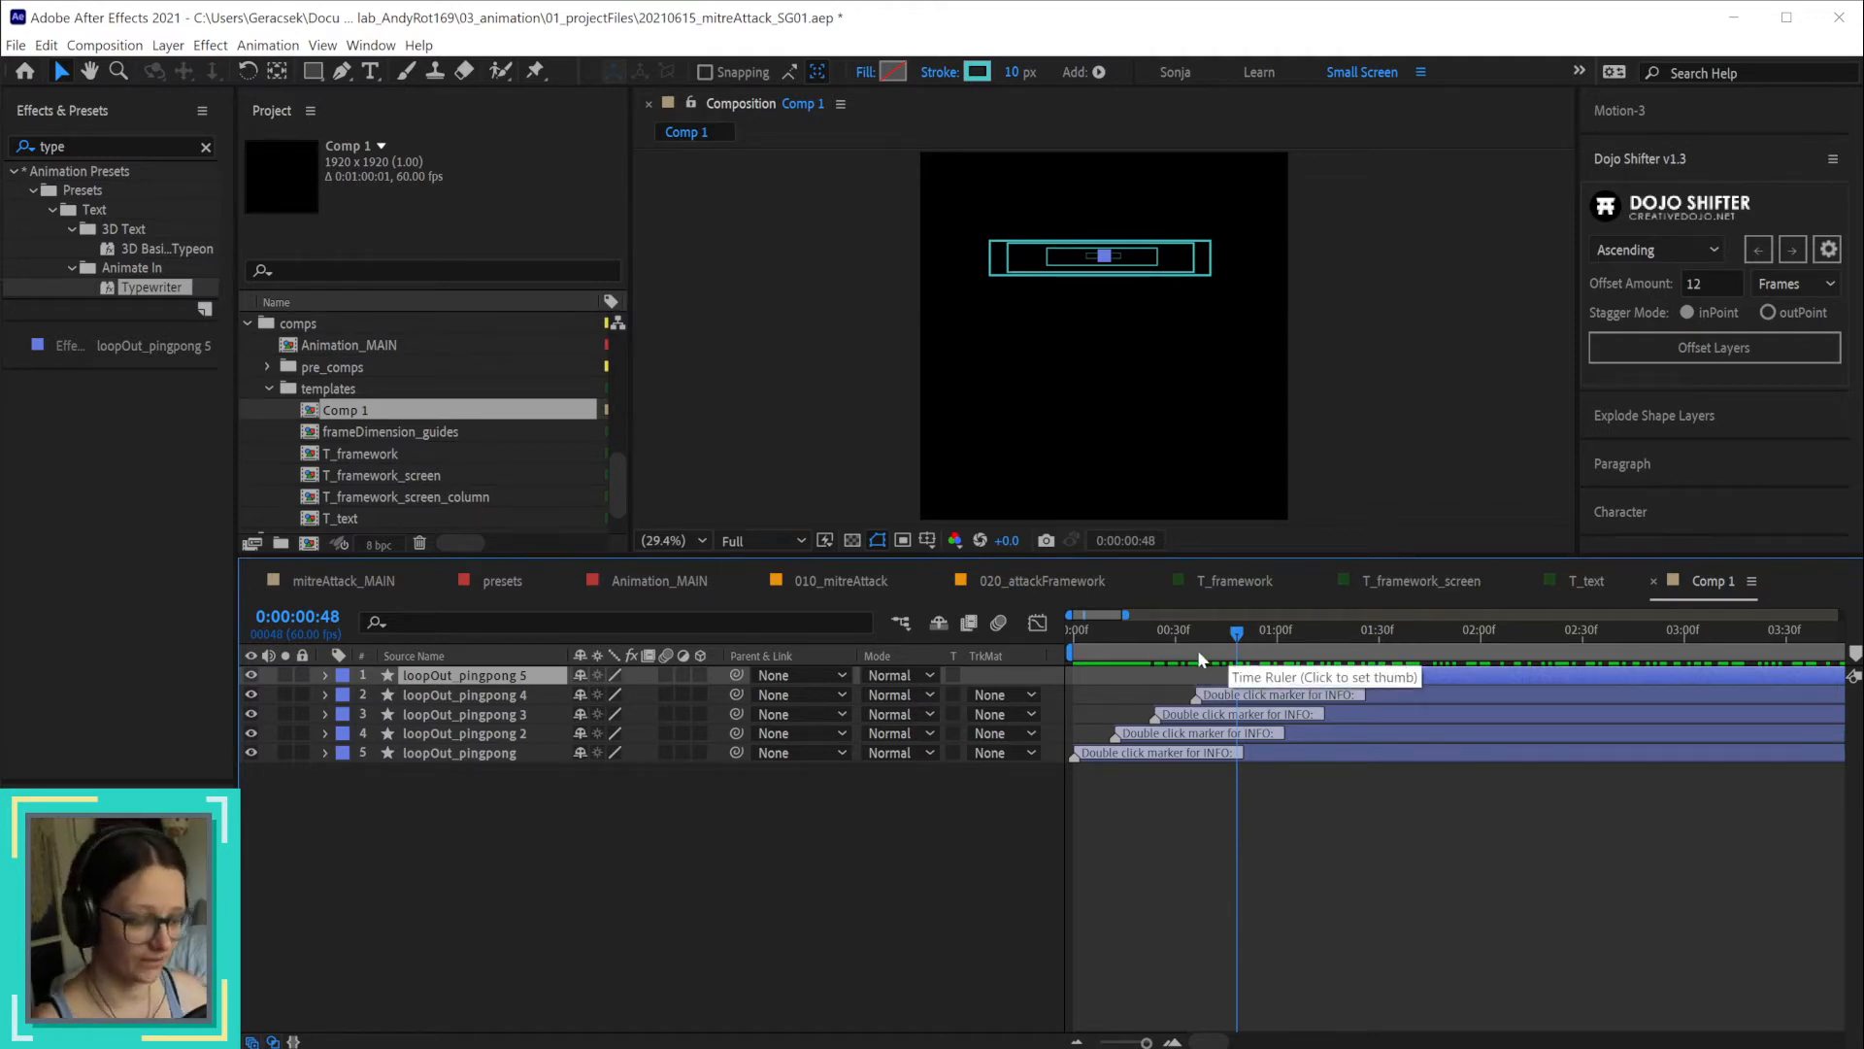
mouse_move(1136, 856)
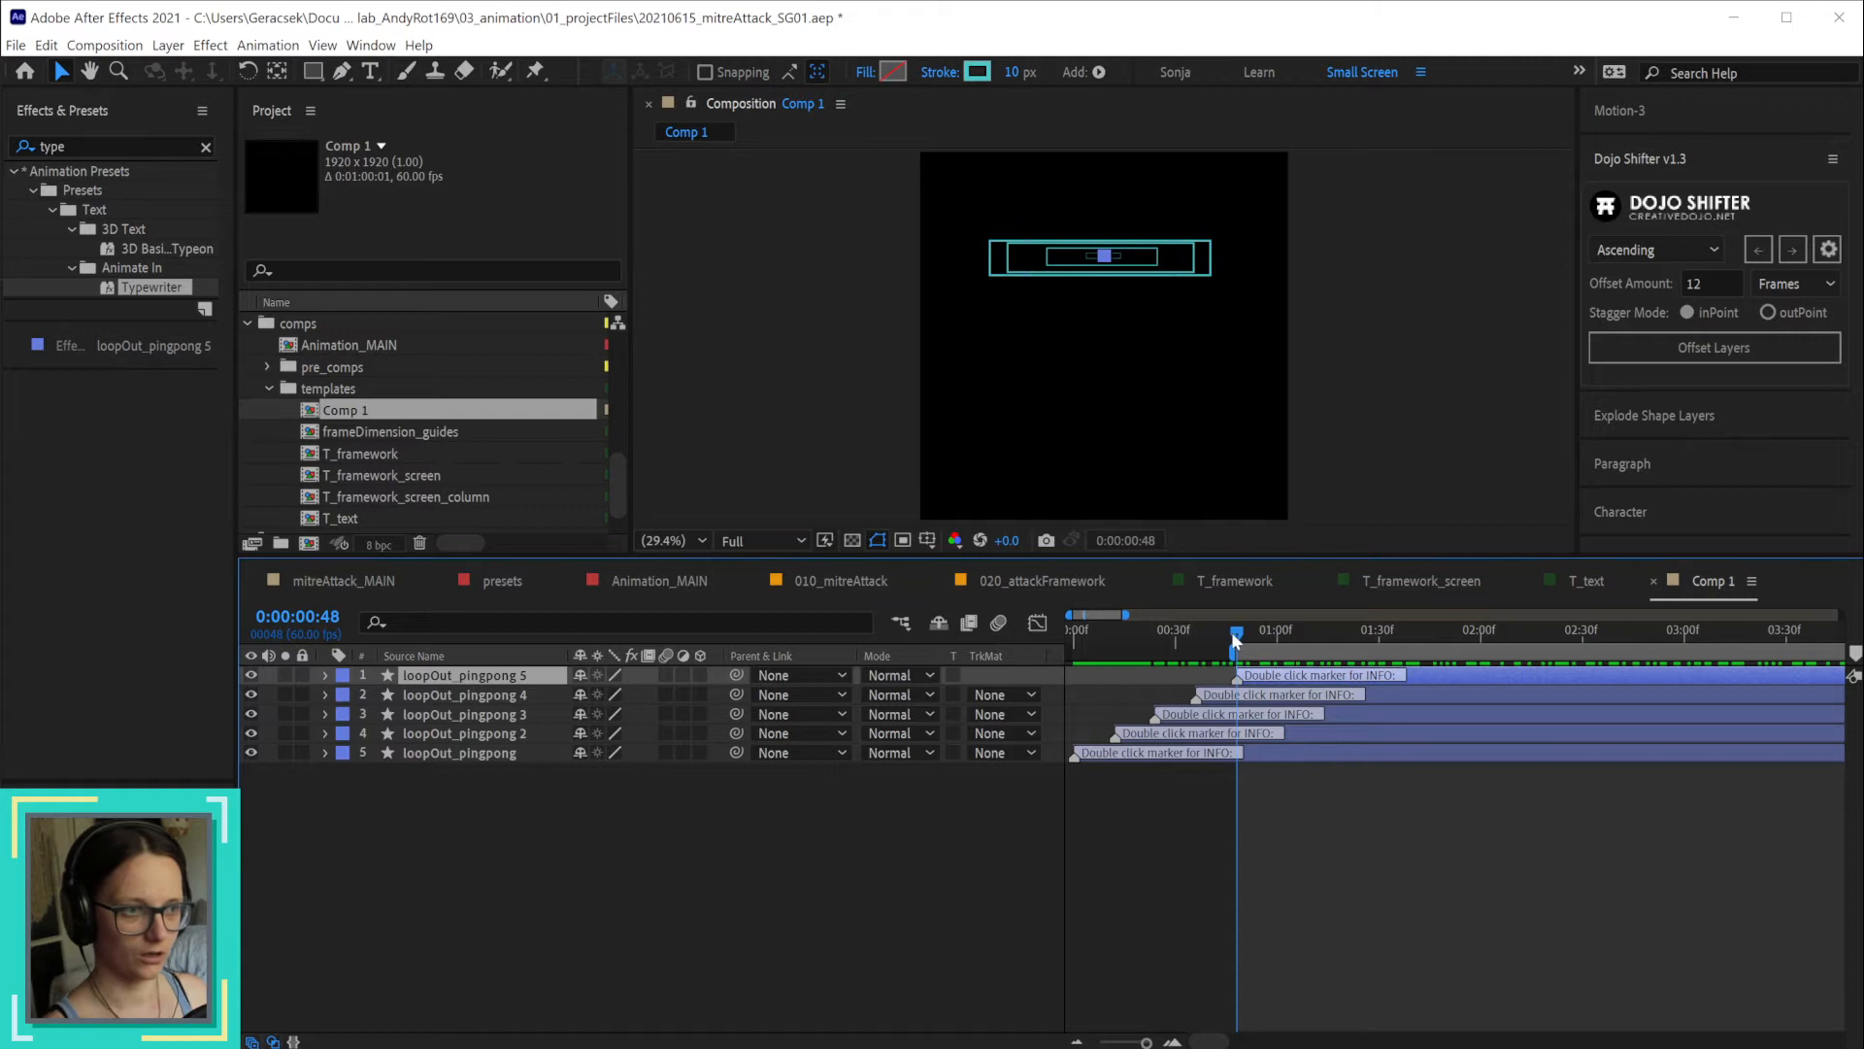
mouse_move(1266, 835)
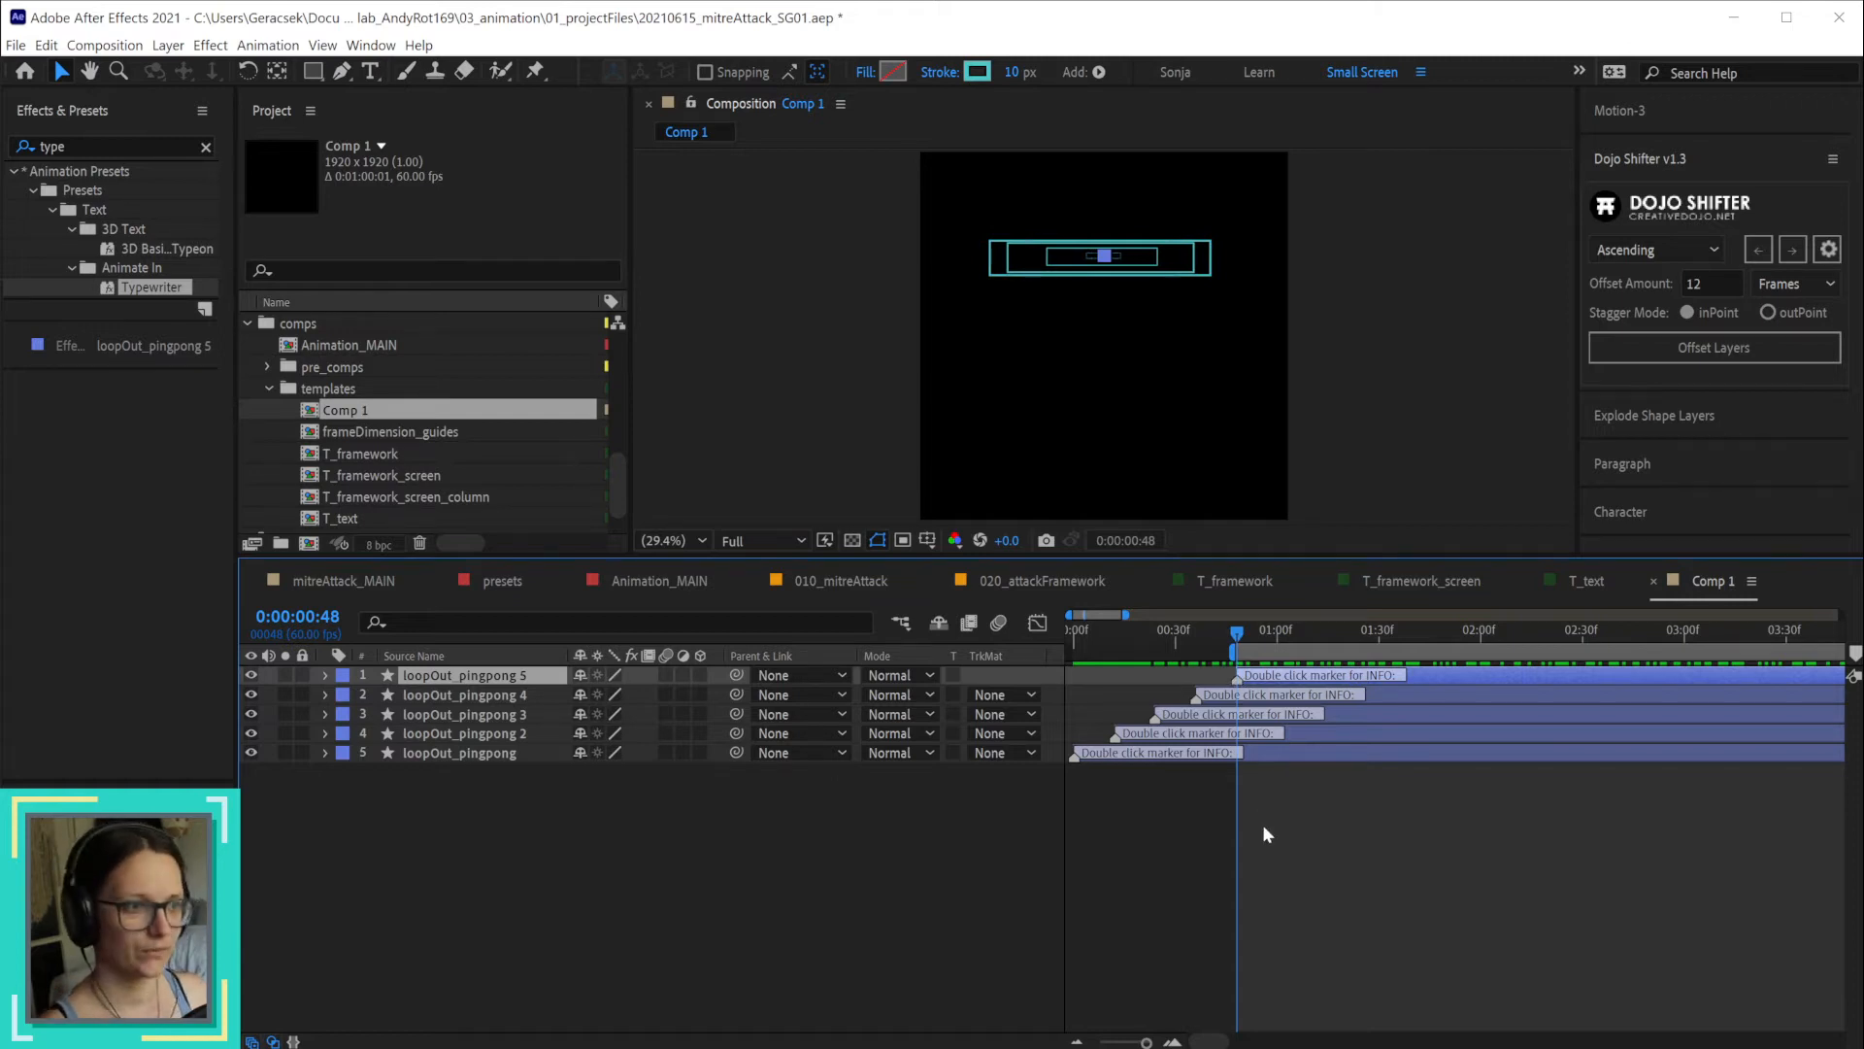
mouse_move(363, 610)
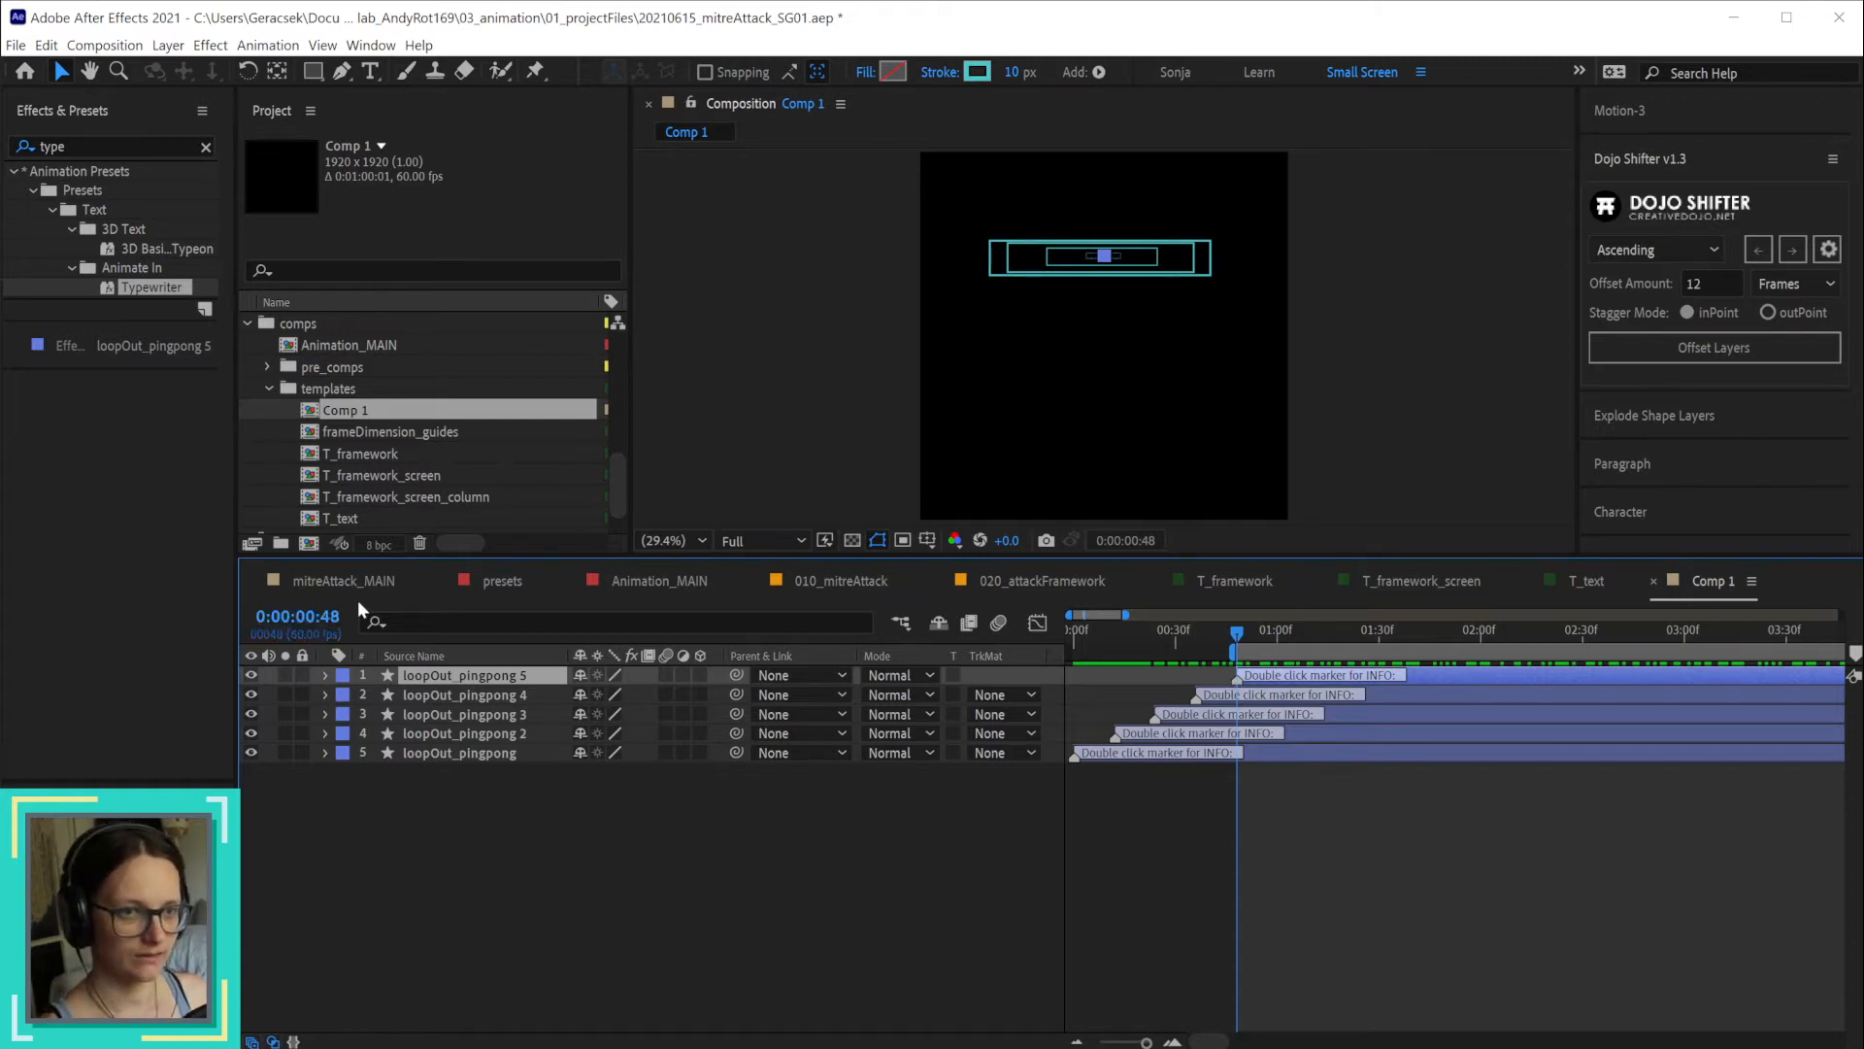
mouse_move(1486, 744)
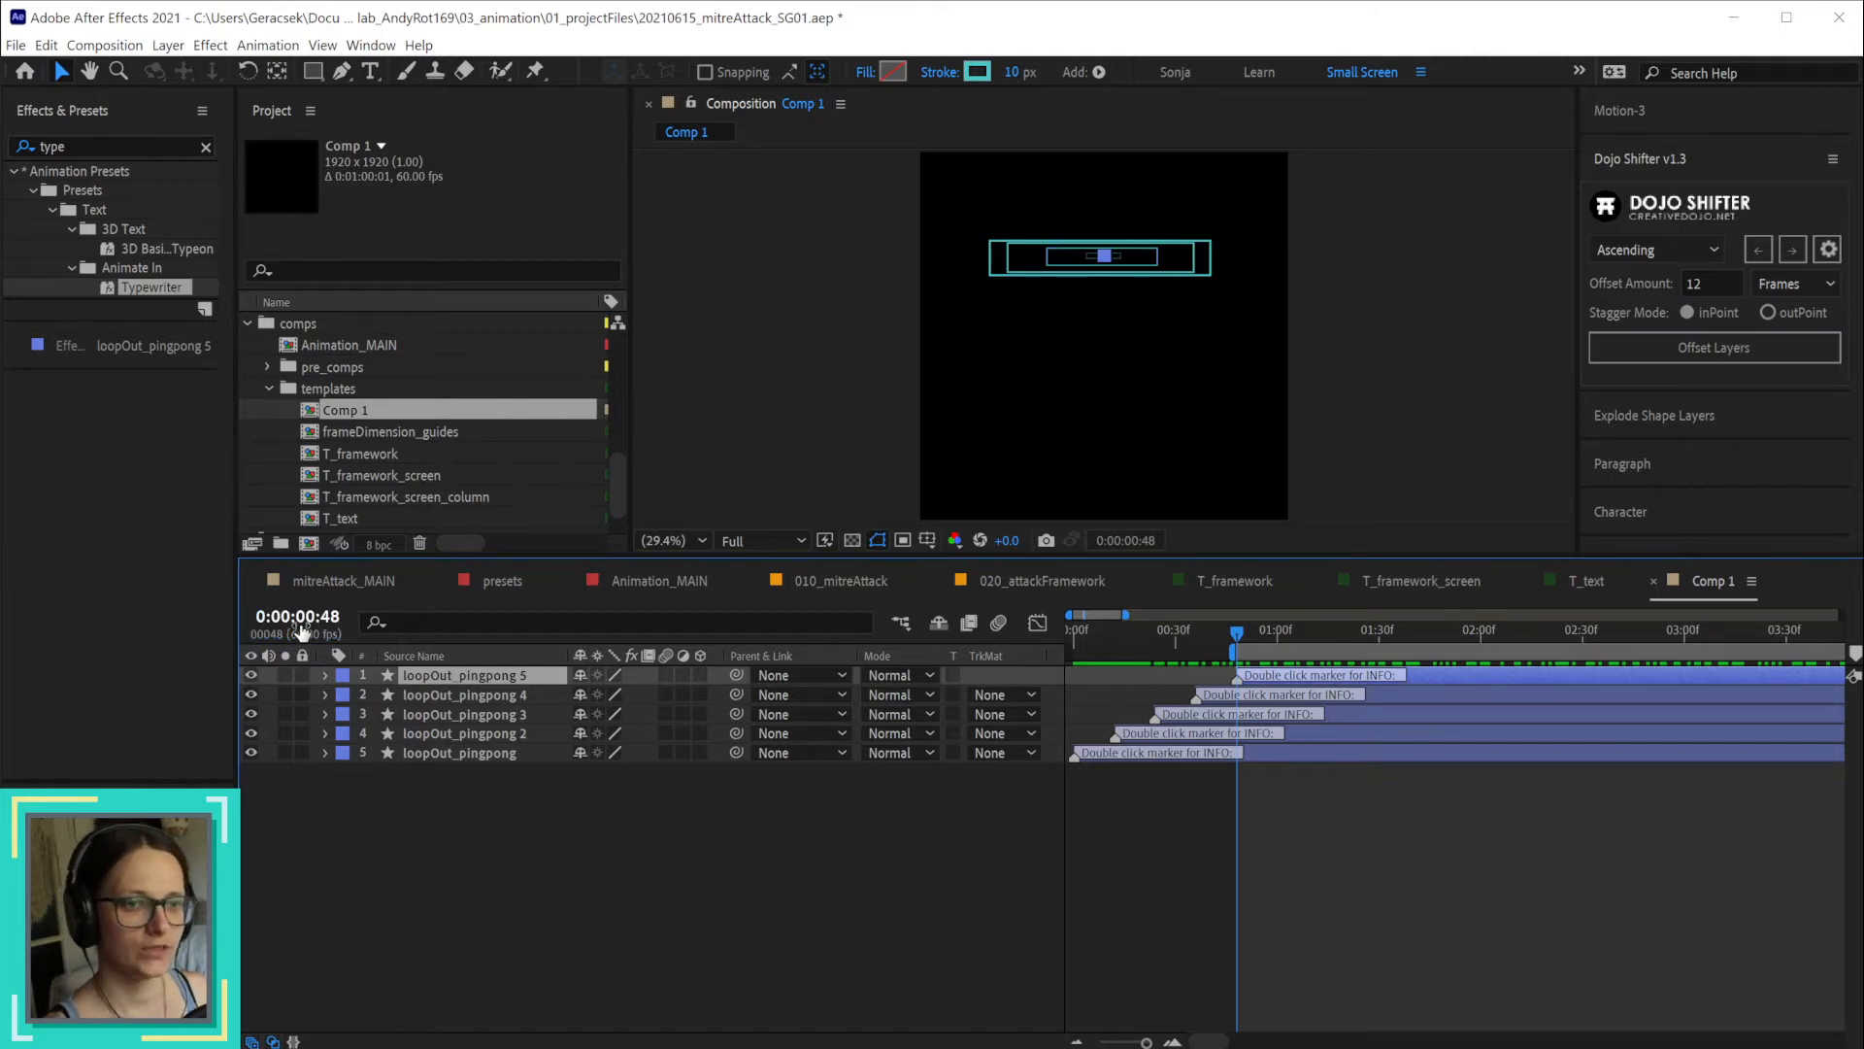
mouse_move(297, 623)
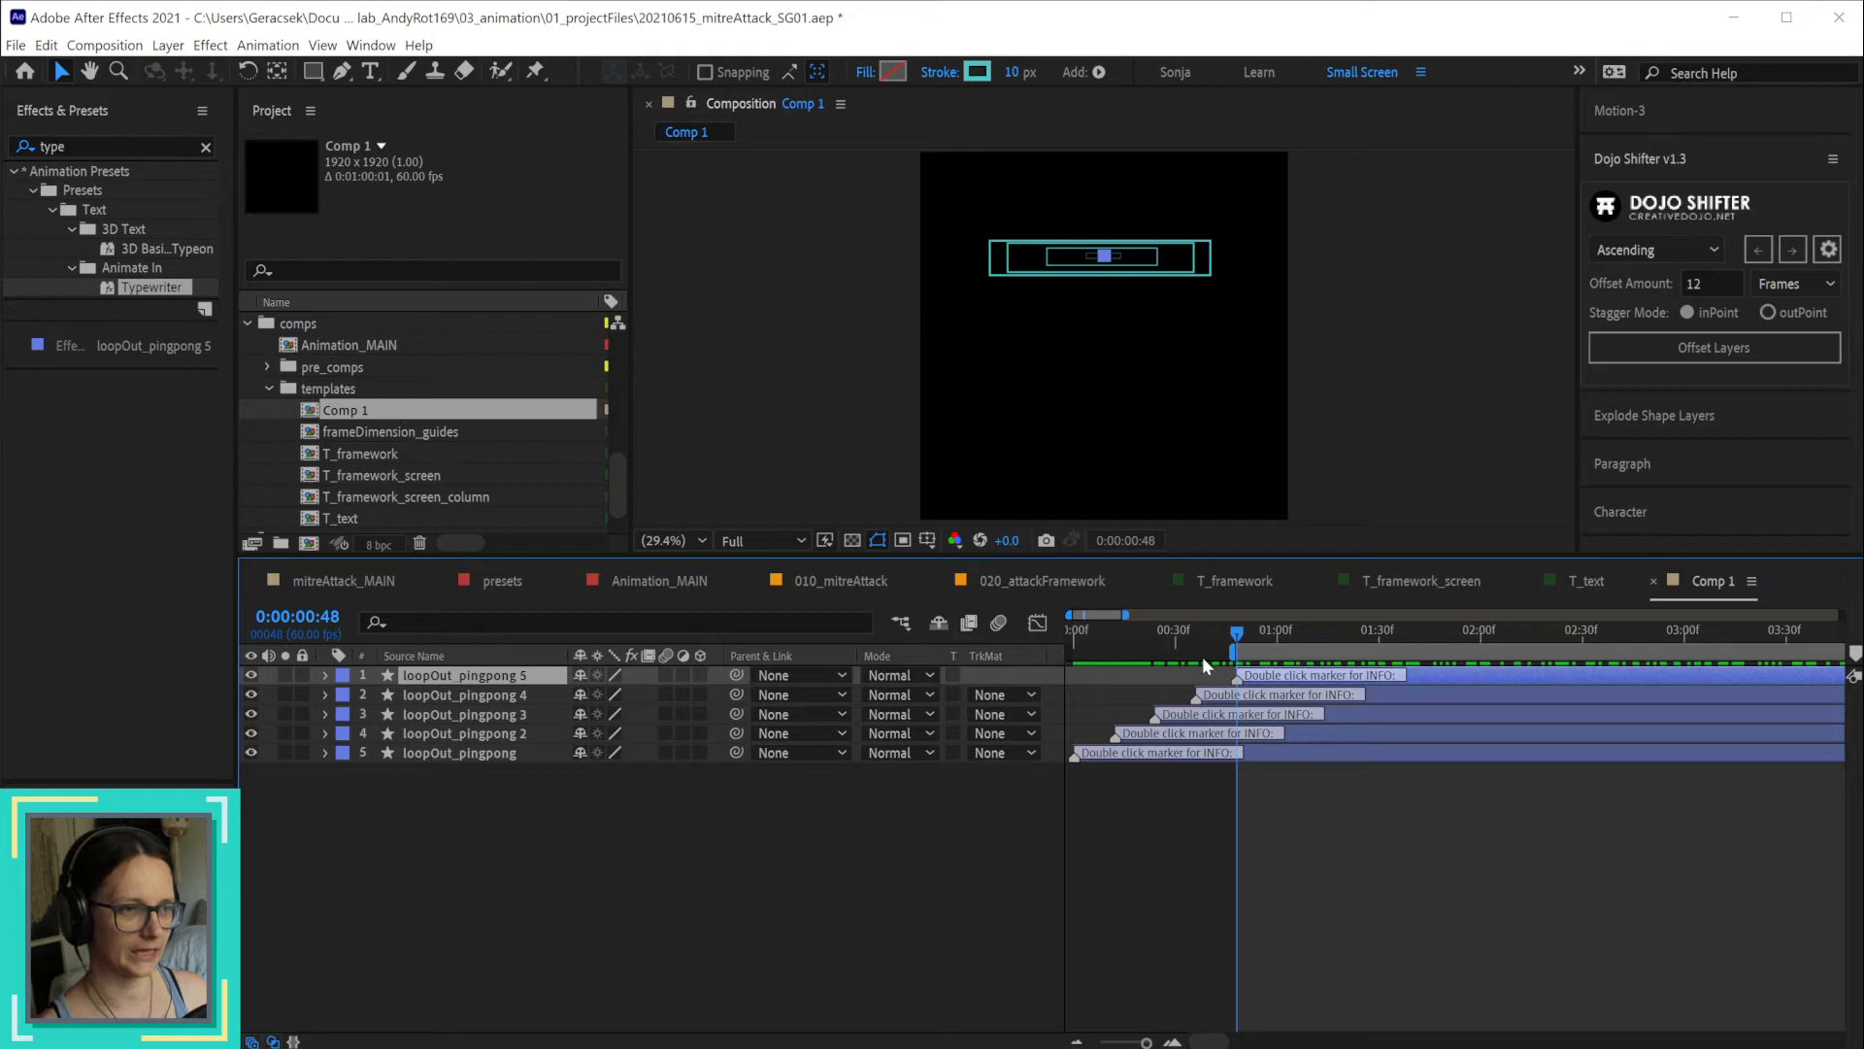
mouse_move(1064, 638)
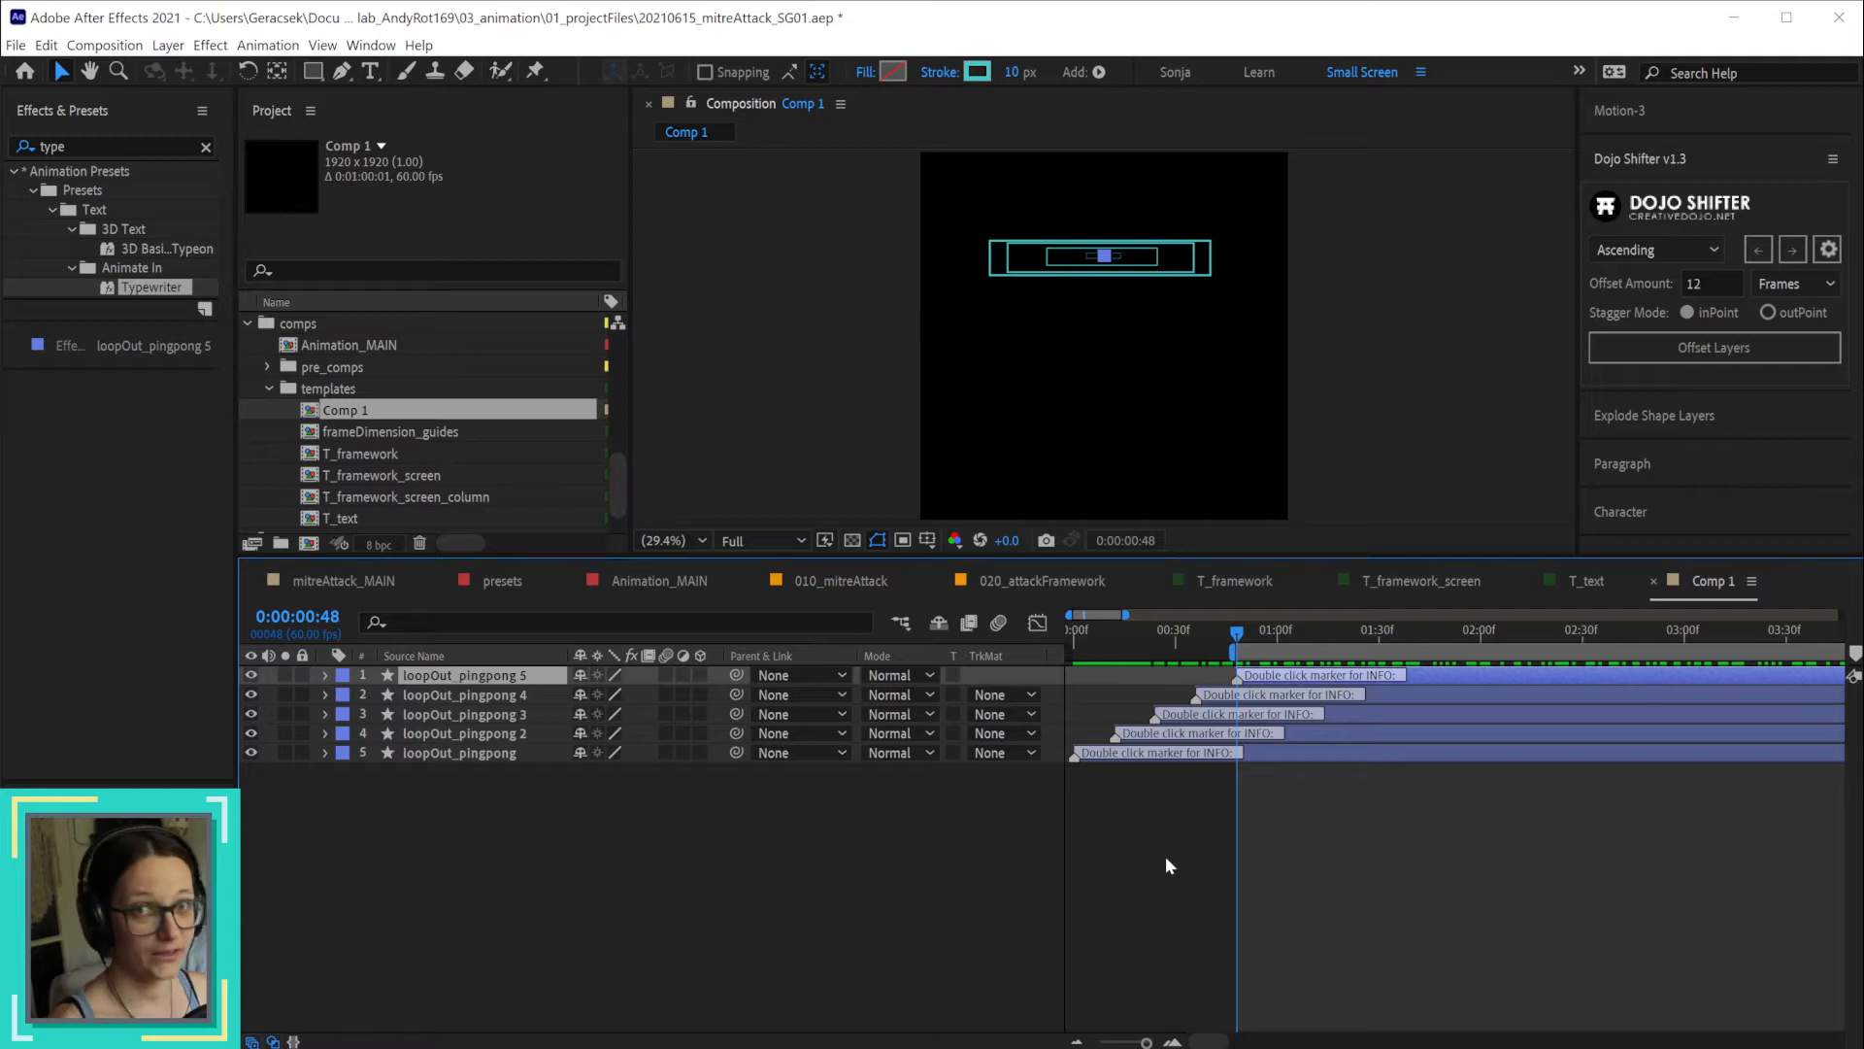
mouse_move(1148, 777)
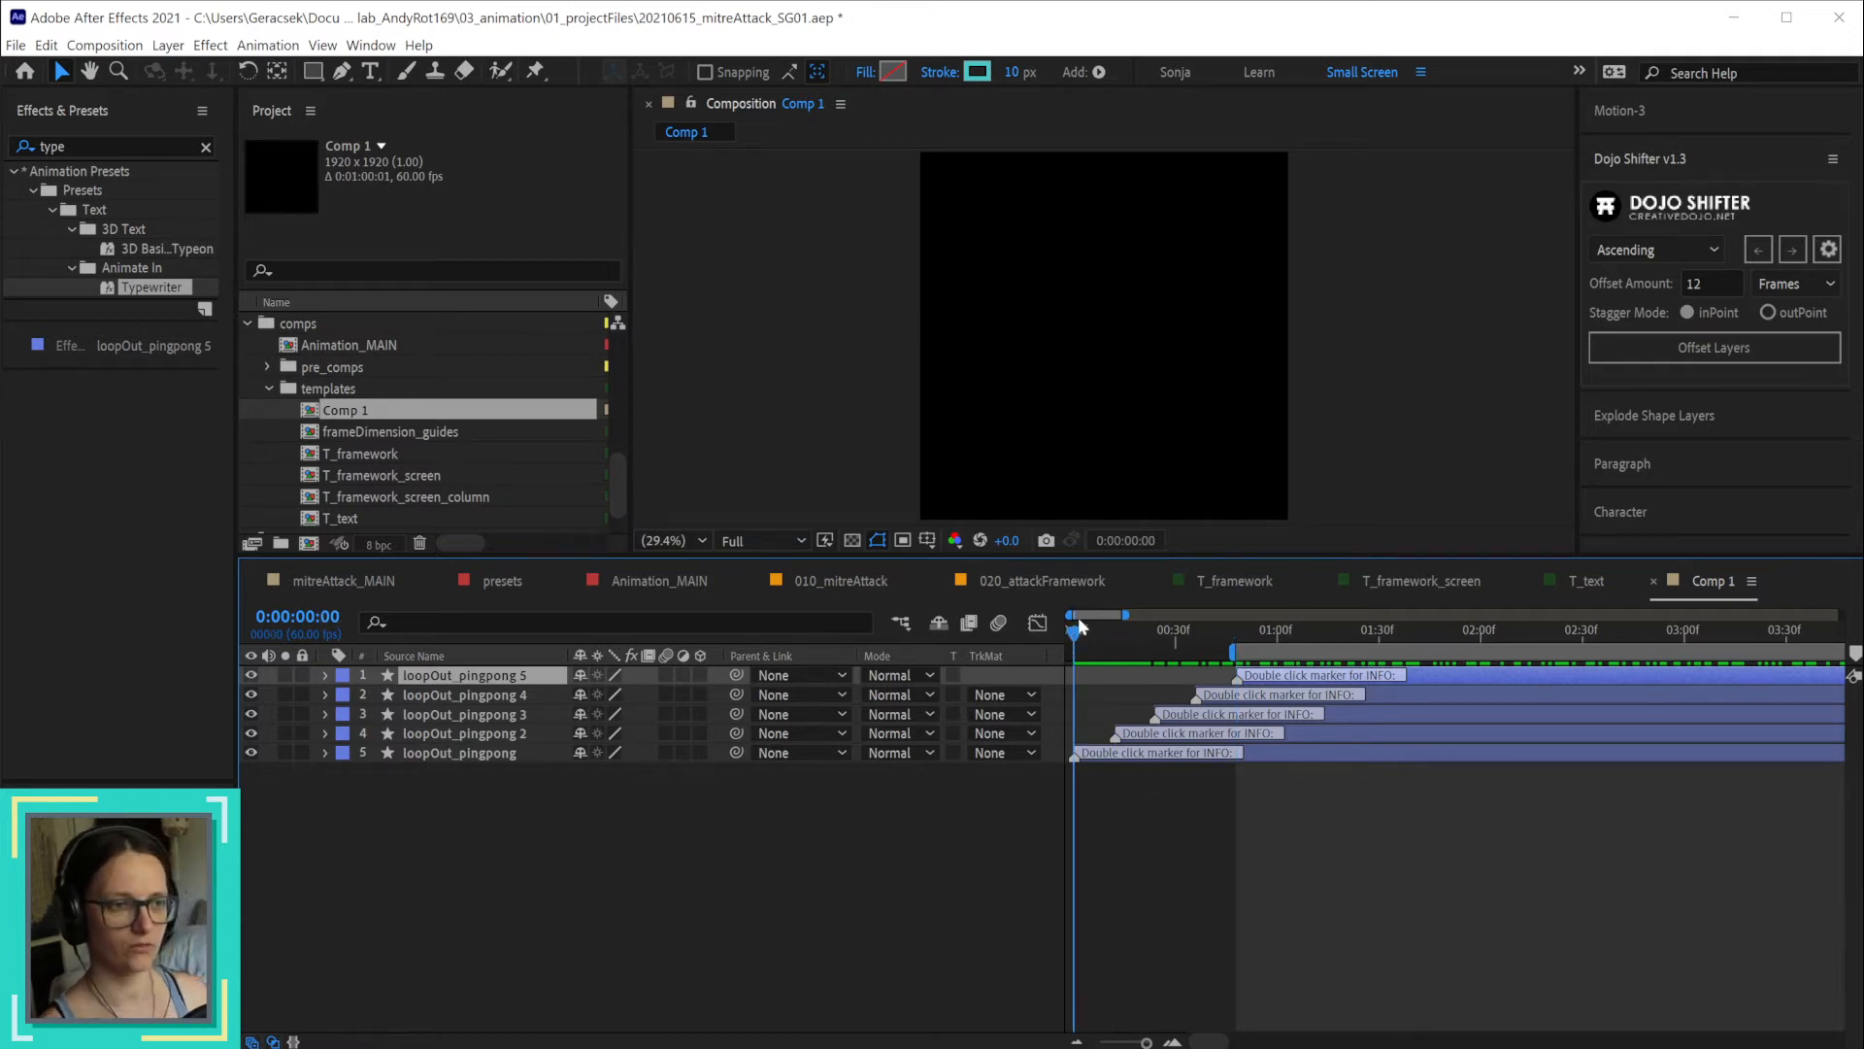
mouse_move(1360, 759)
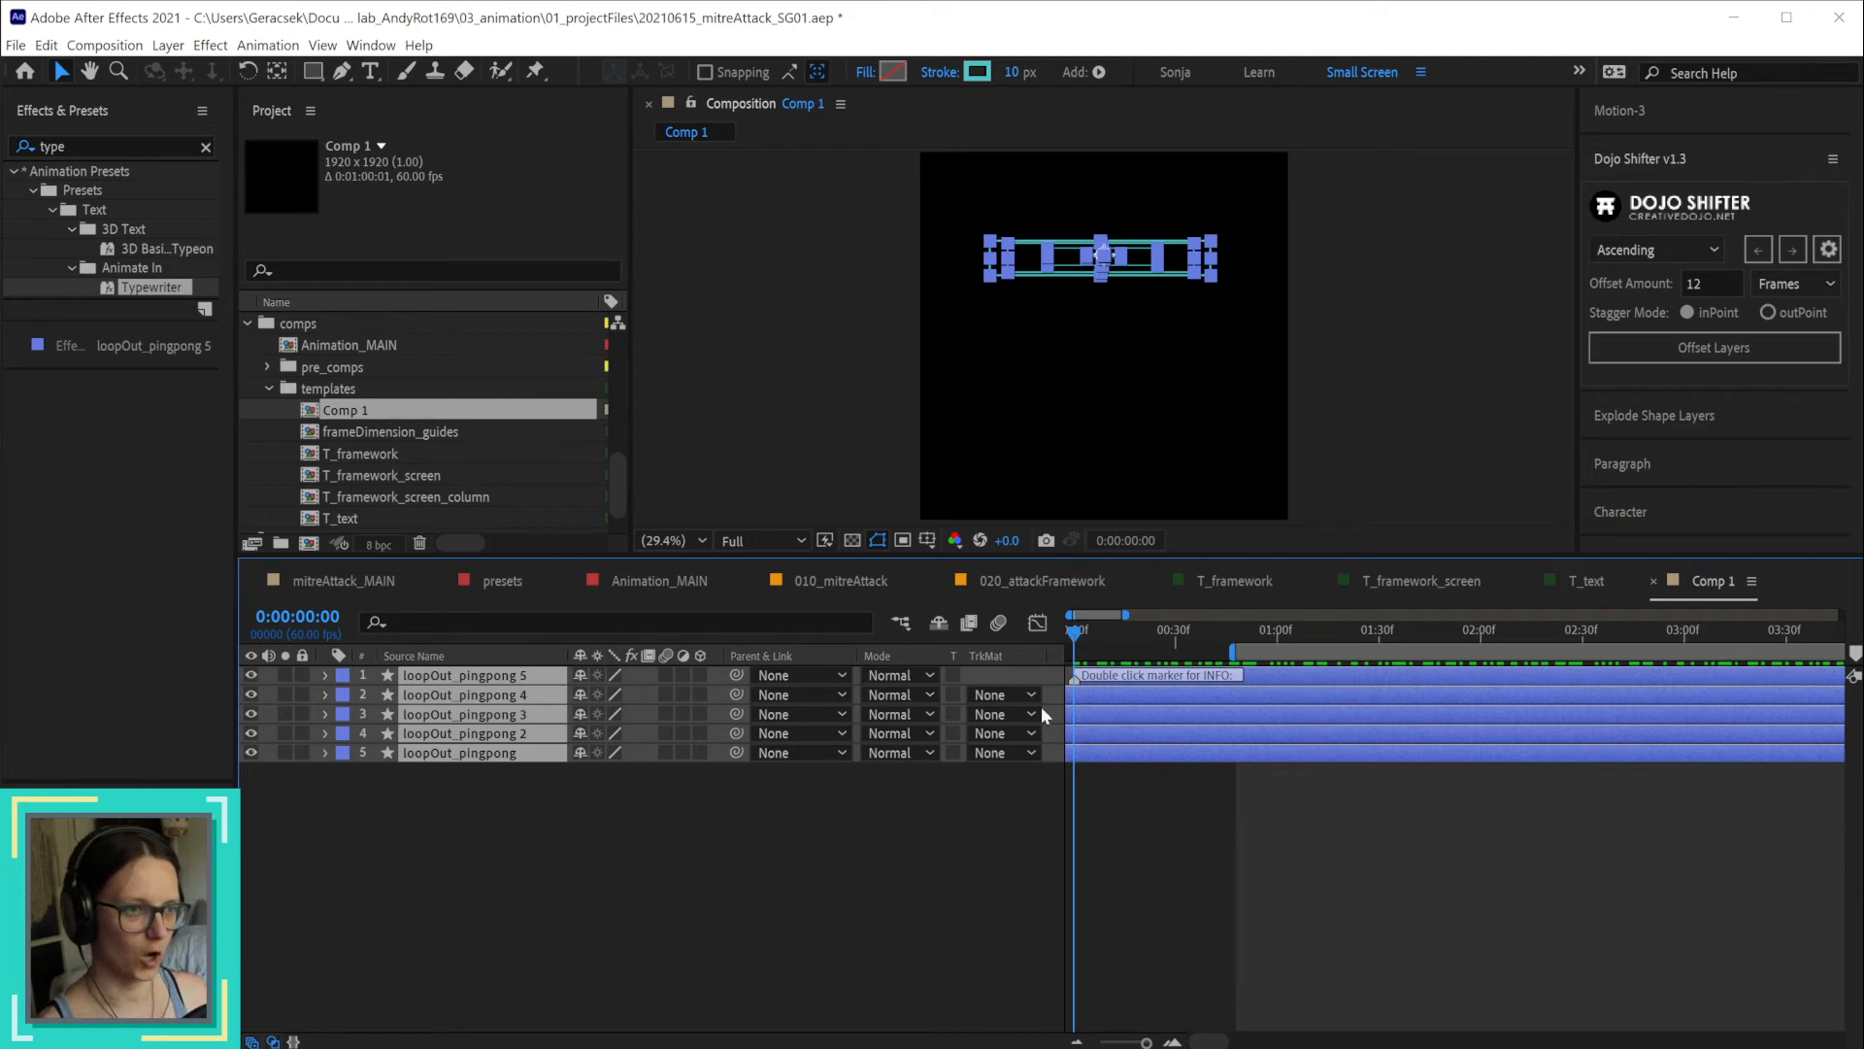
mouse_move(1111, 716)
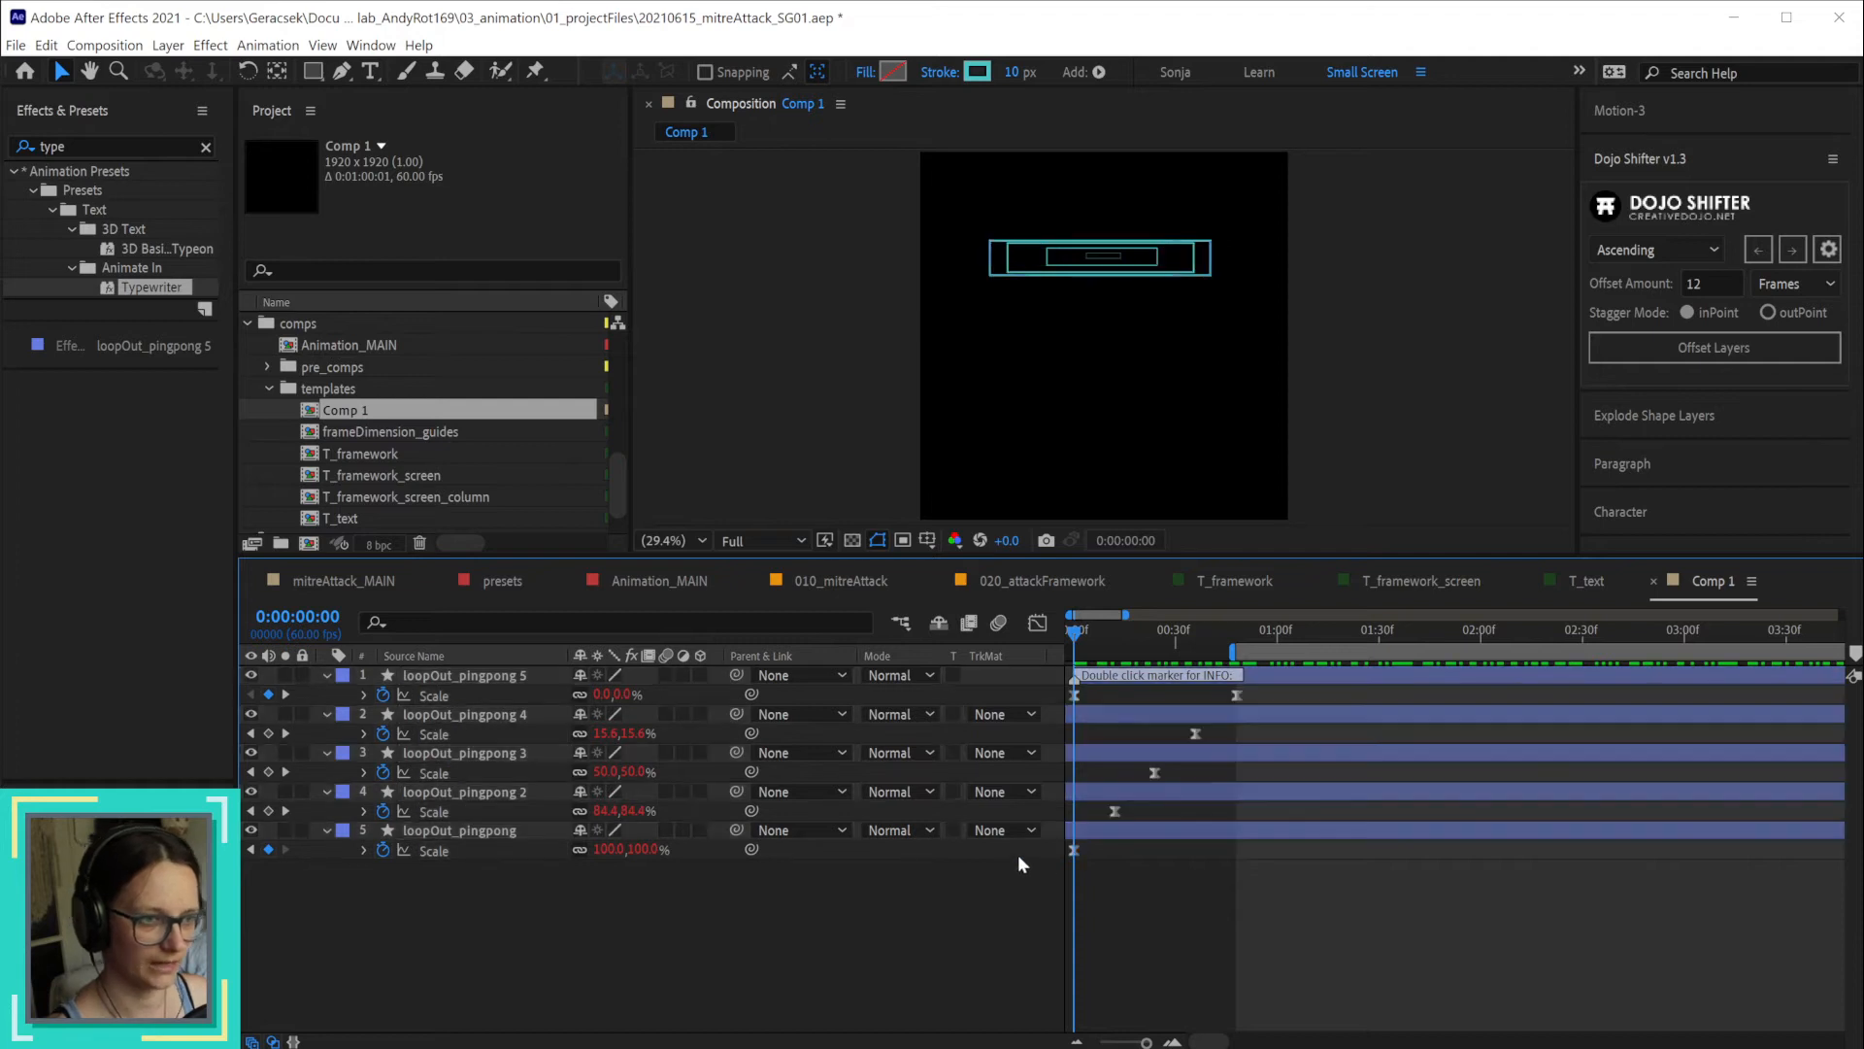
Select the bottom loopOut_pingpong layer in the Comp 1 timeline.
click(460, 829)
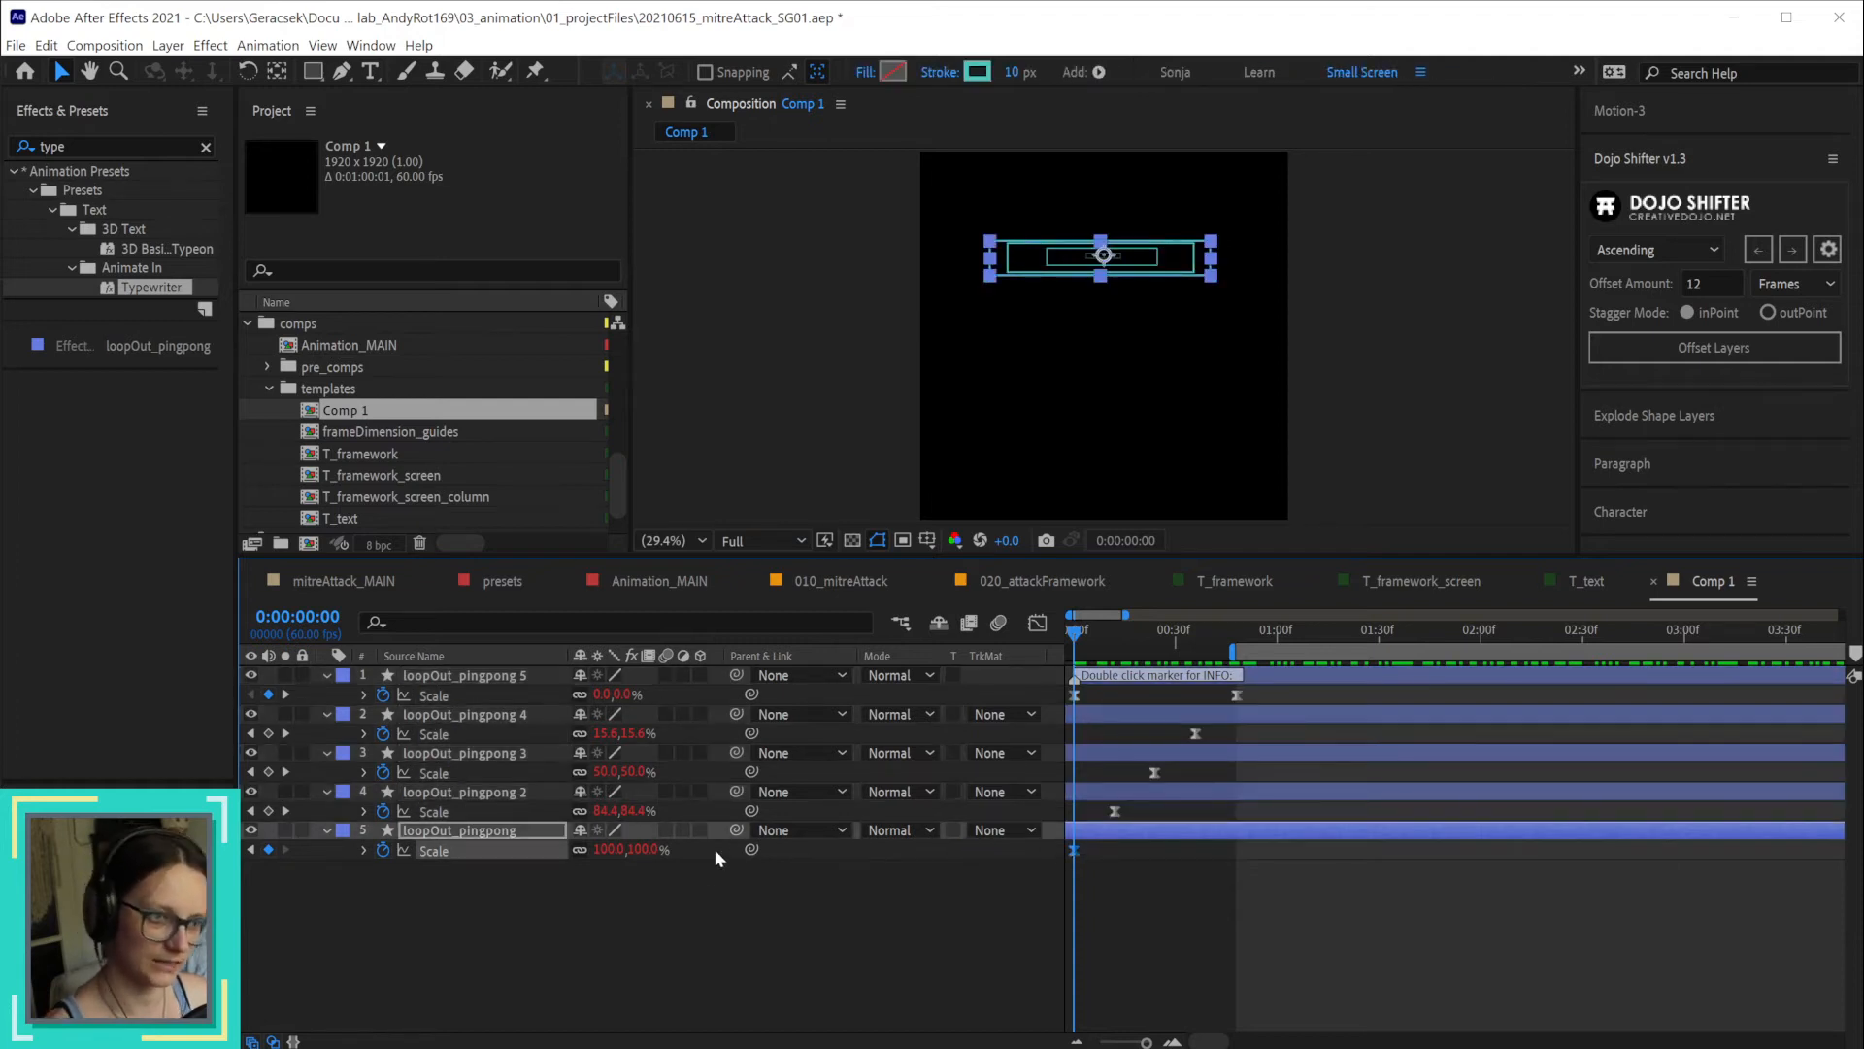
mouse_move(1072, 817)
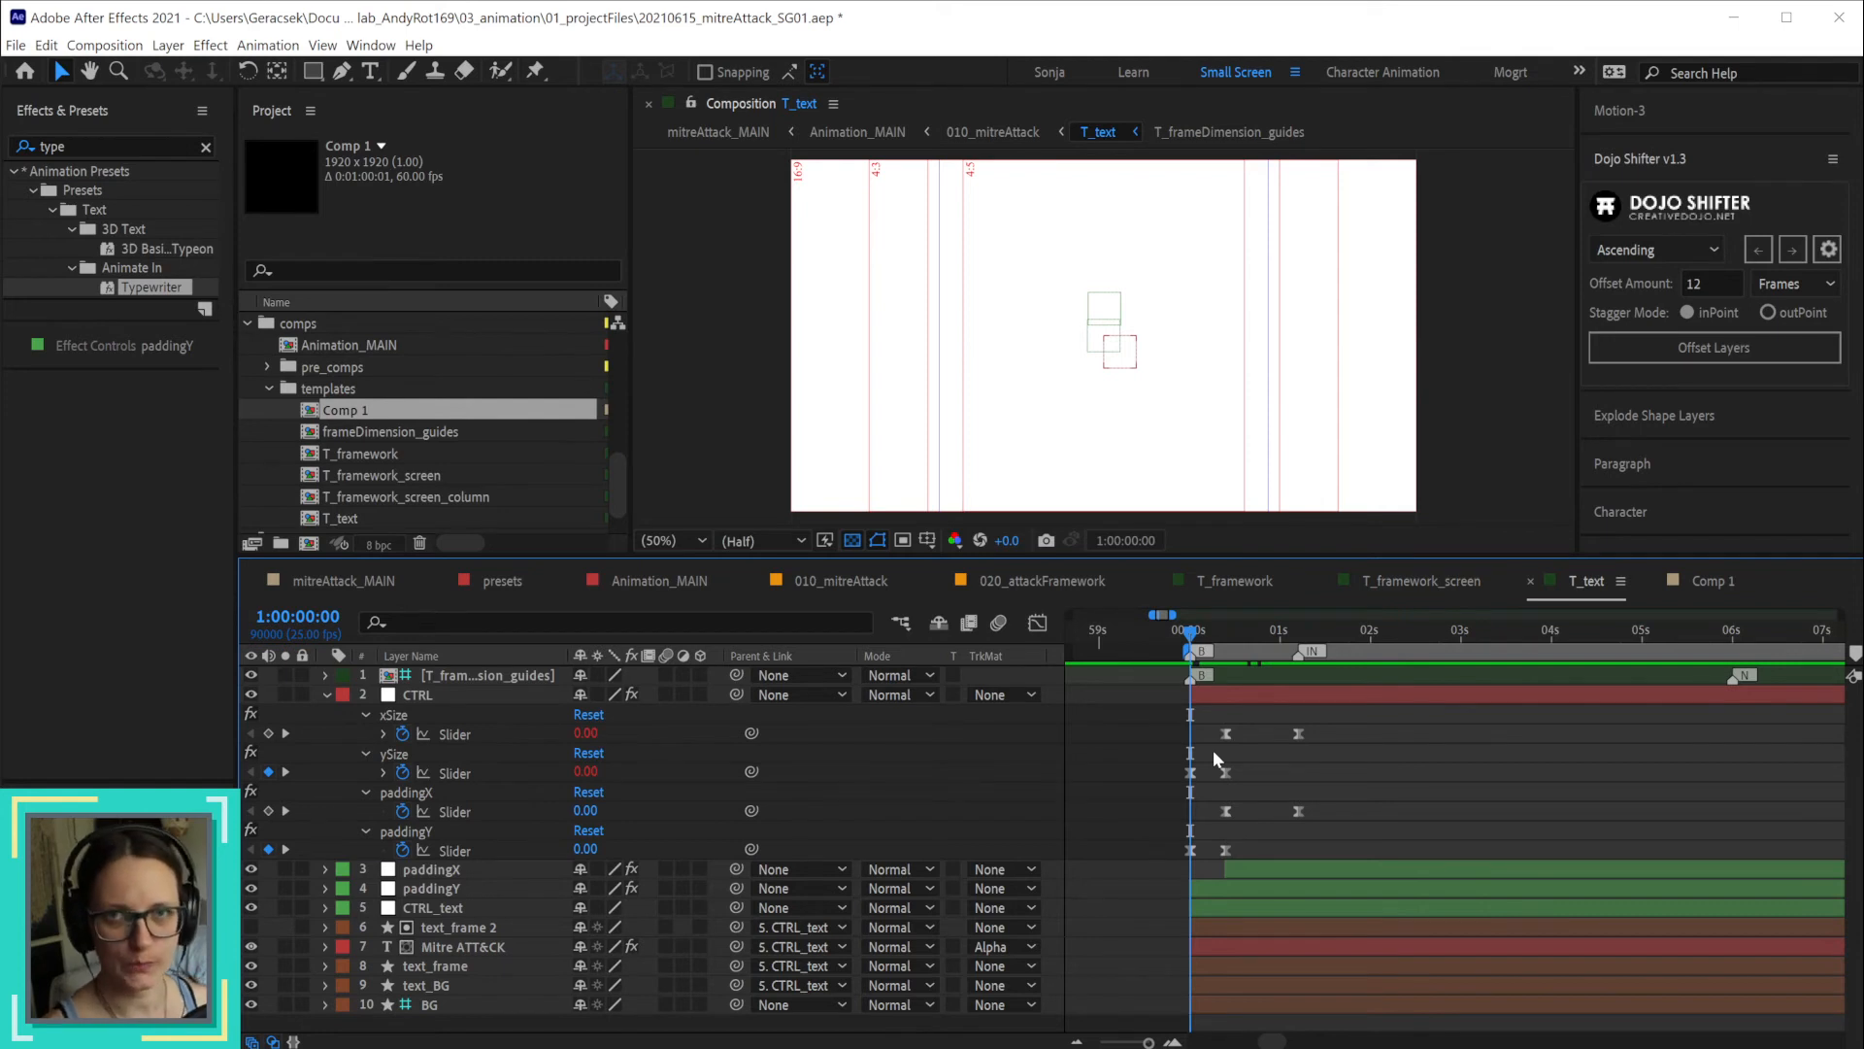
mouse_move(1179, 759)
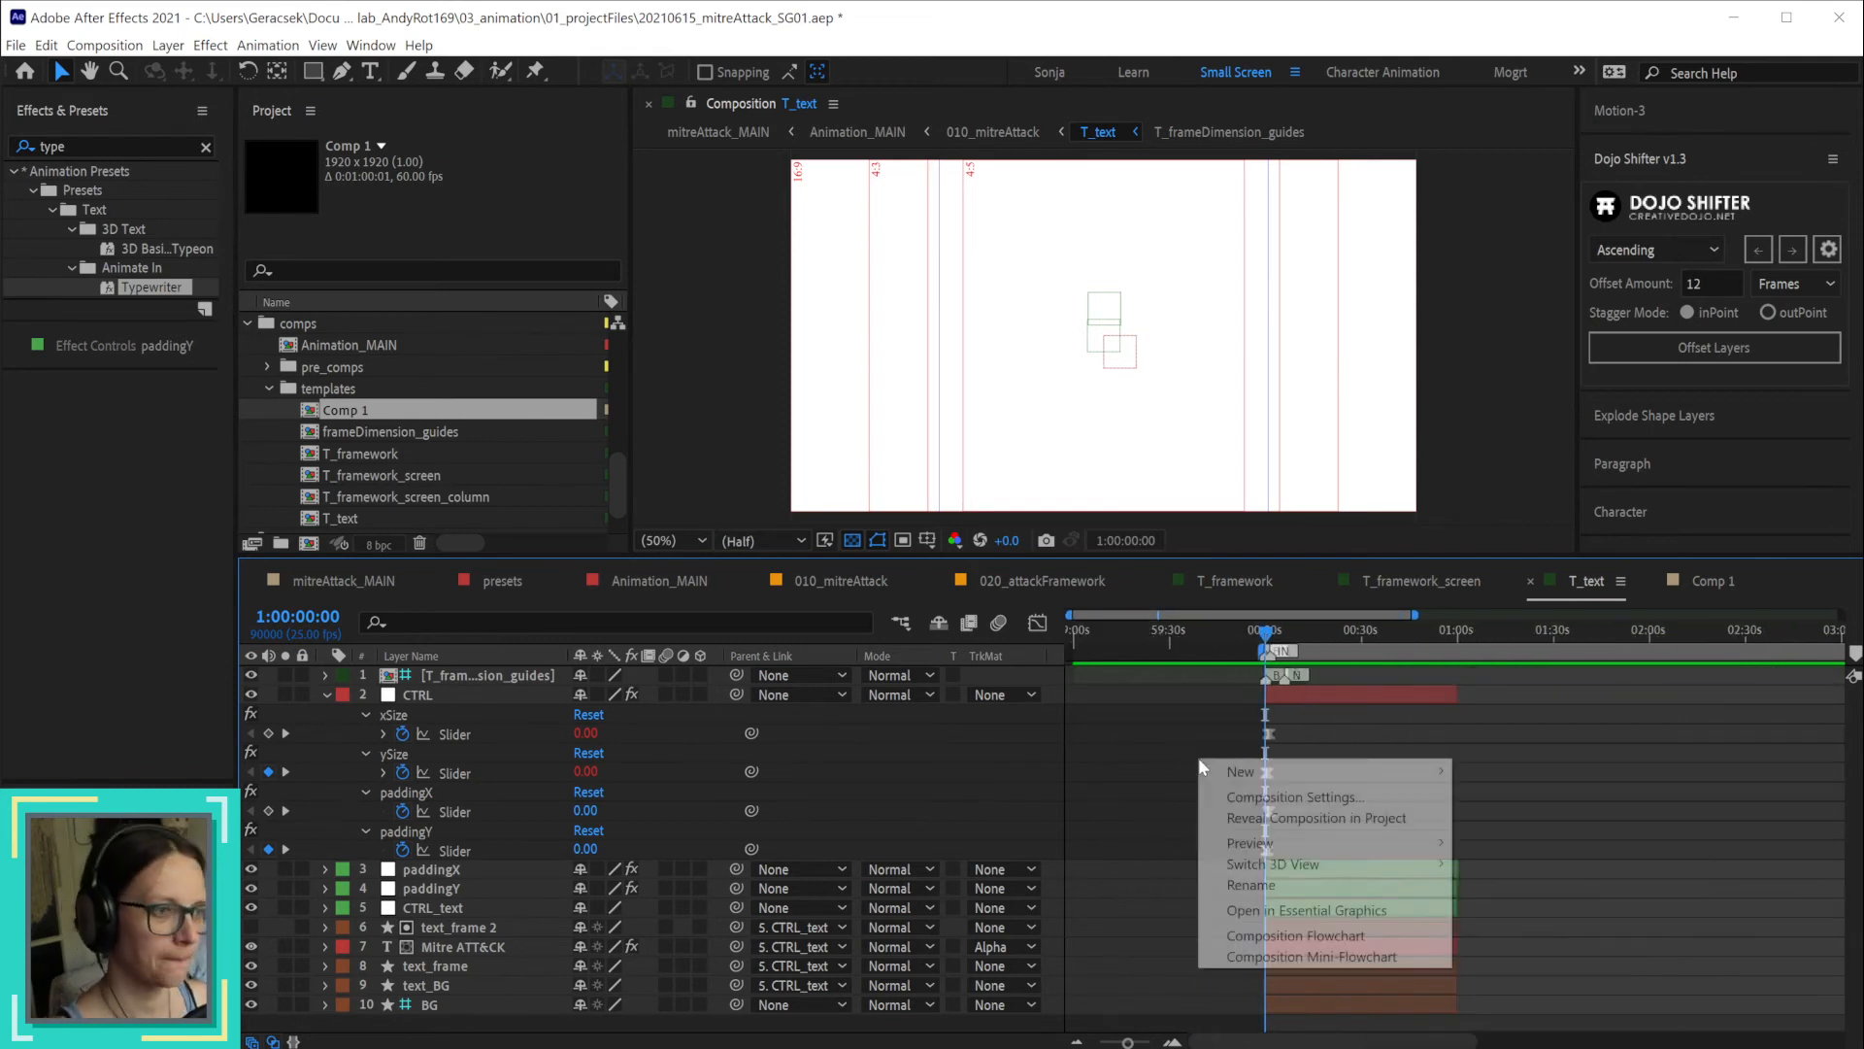
Choose Composition Settings… from the empty timeline area of T_text.
click(1294, 796)
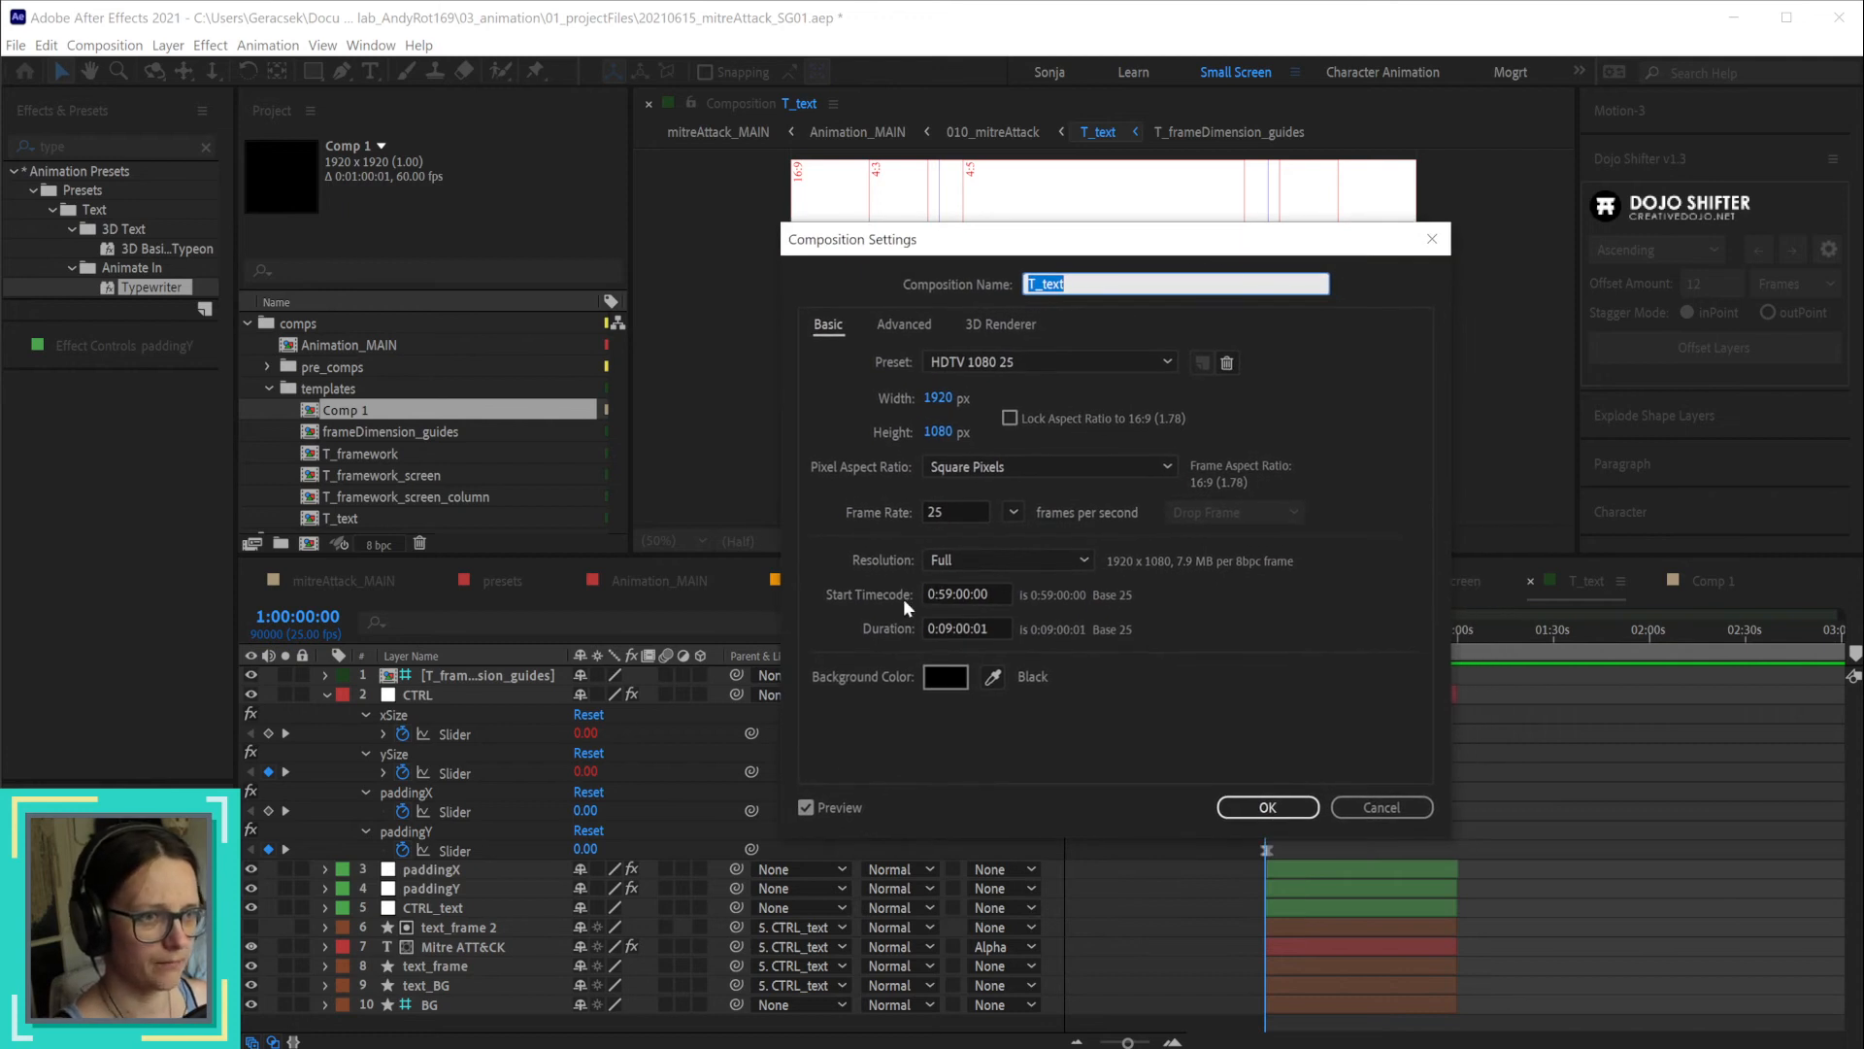
Inspect Start Timecode 0:59:00:00 and Duration, then close Composition Settings unchanged.
click(967, 594)
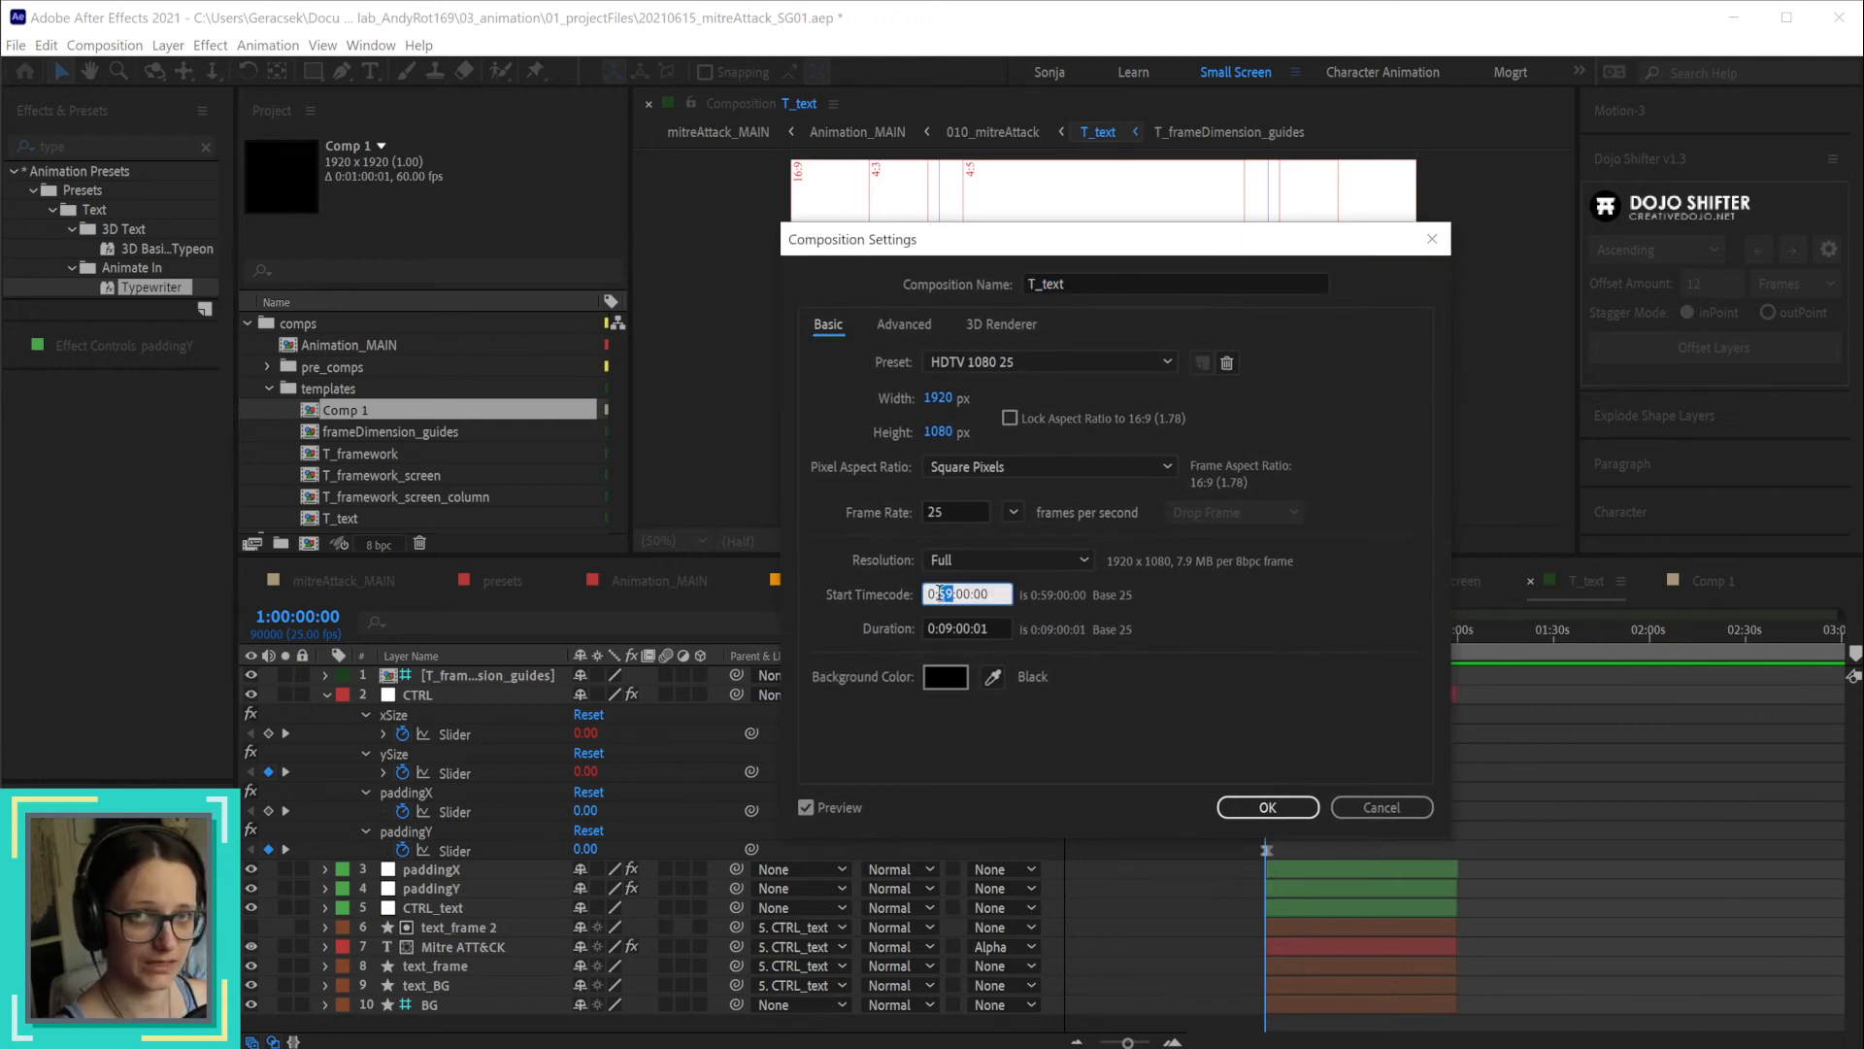
click(965, 627)
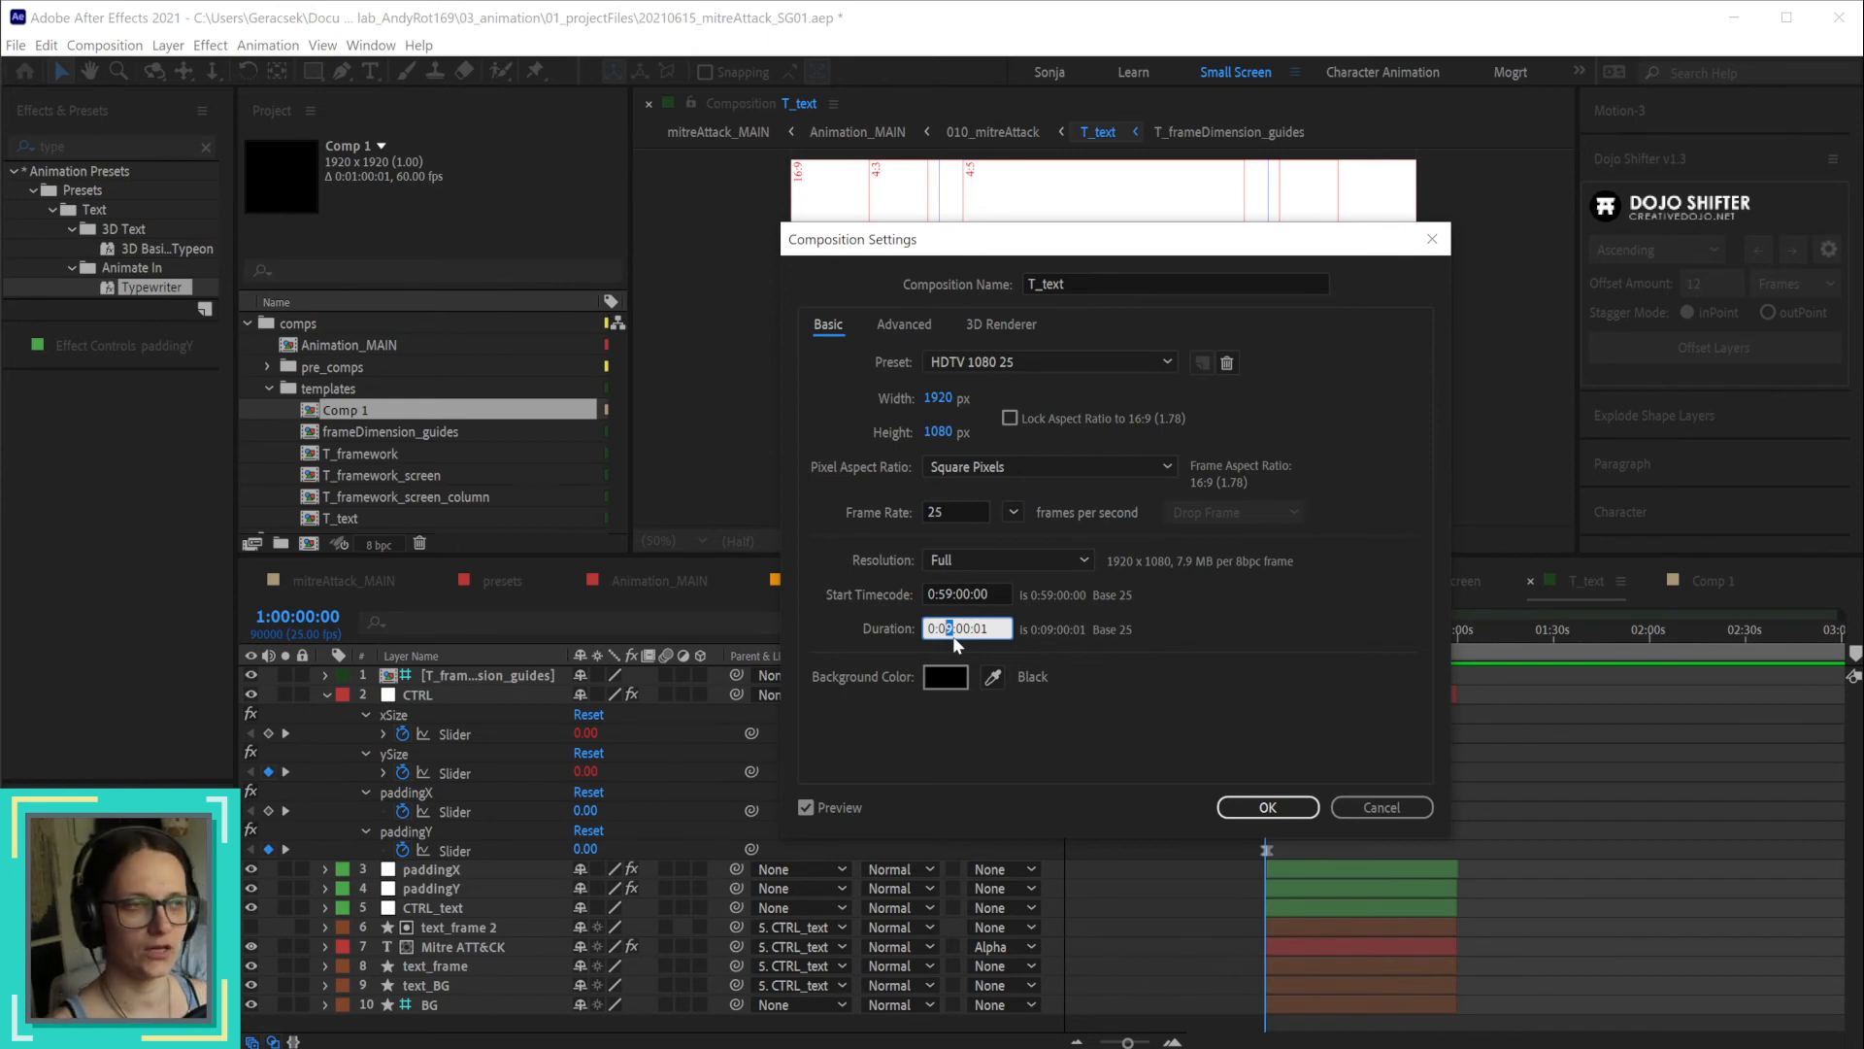
mouse_move(953, 612)
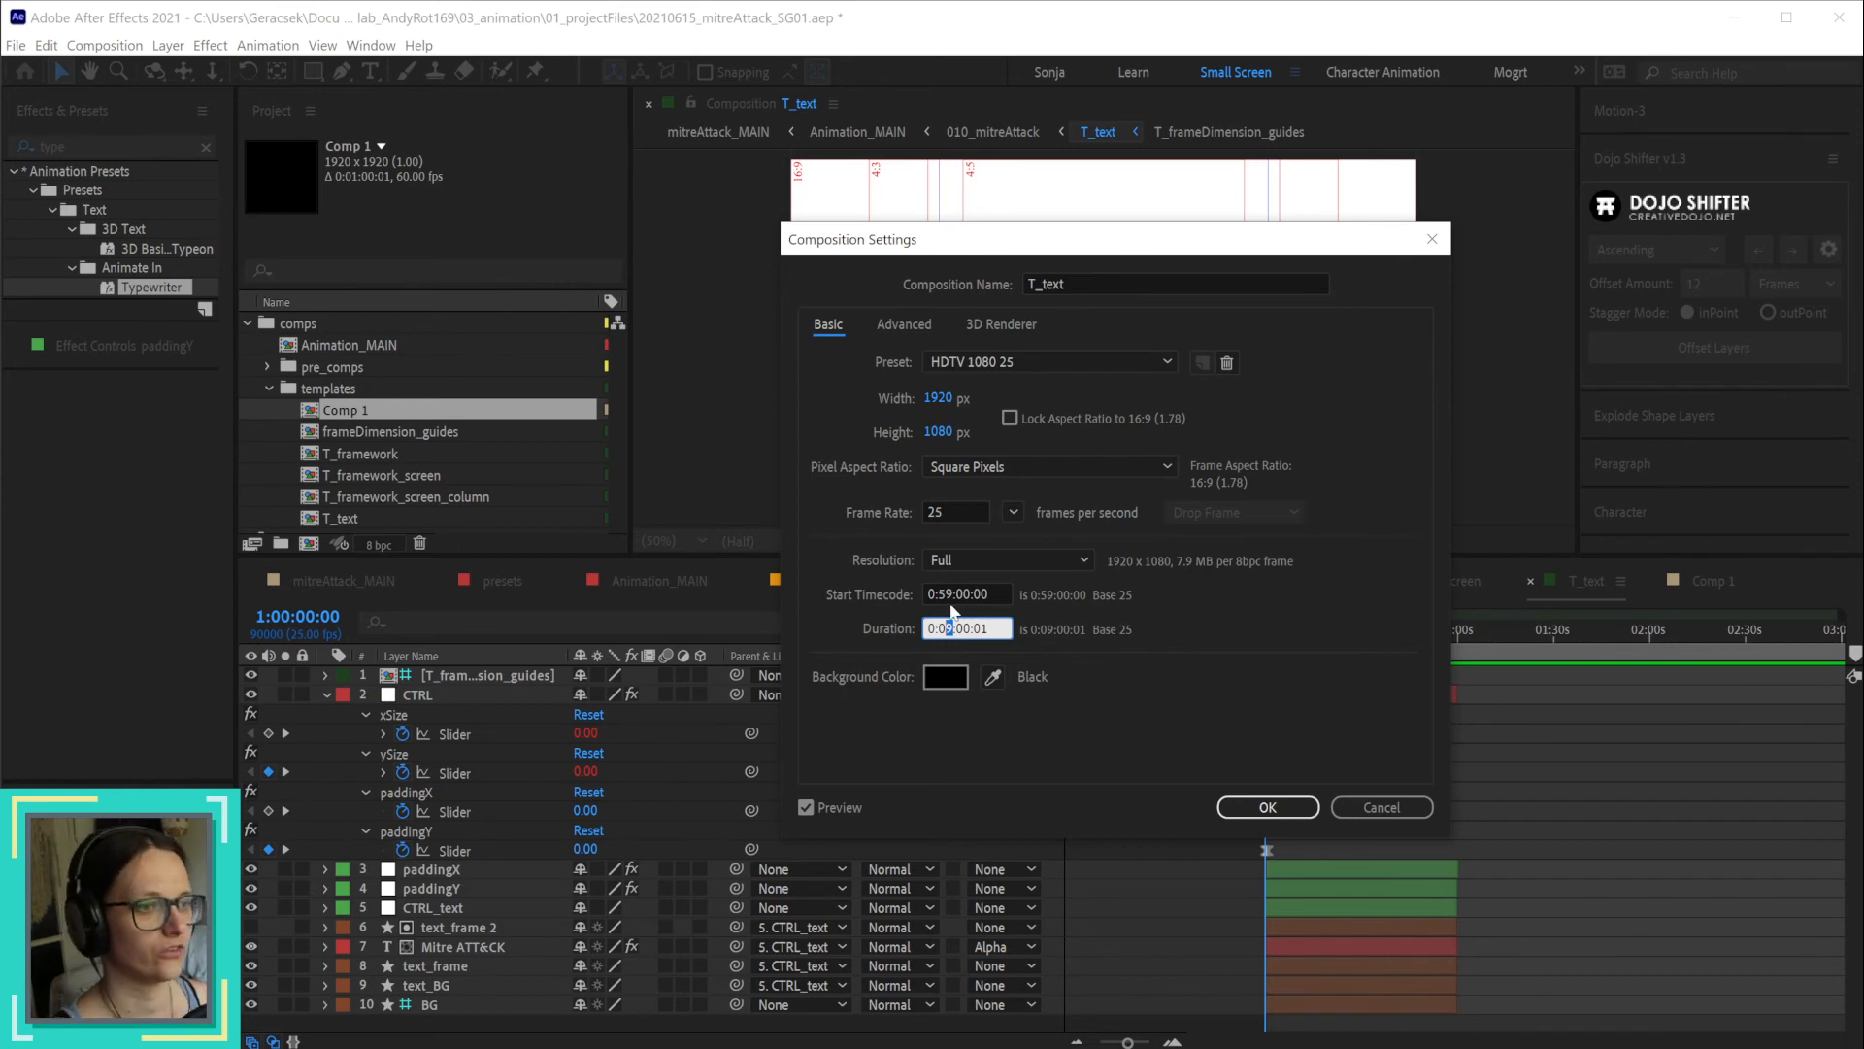
click(965, 595)
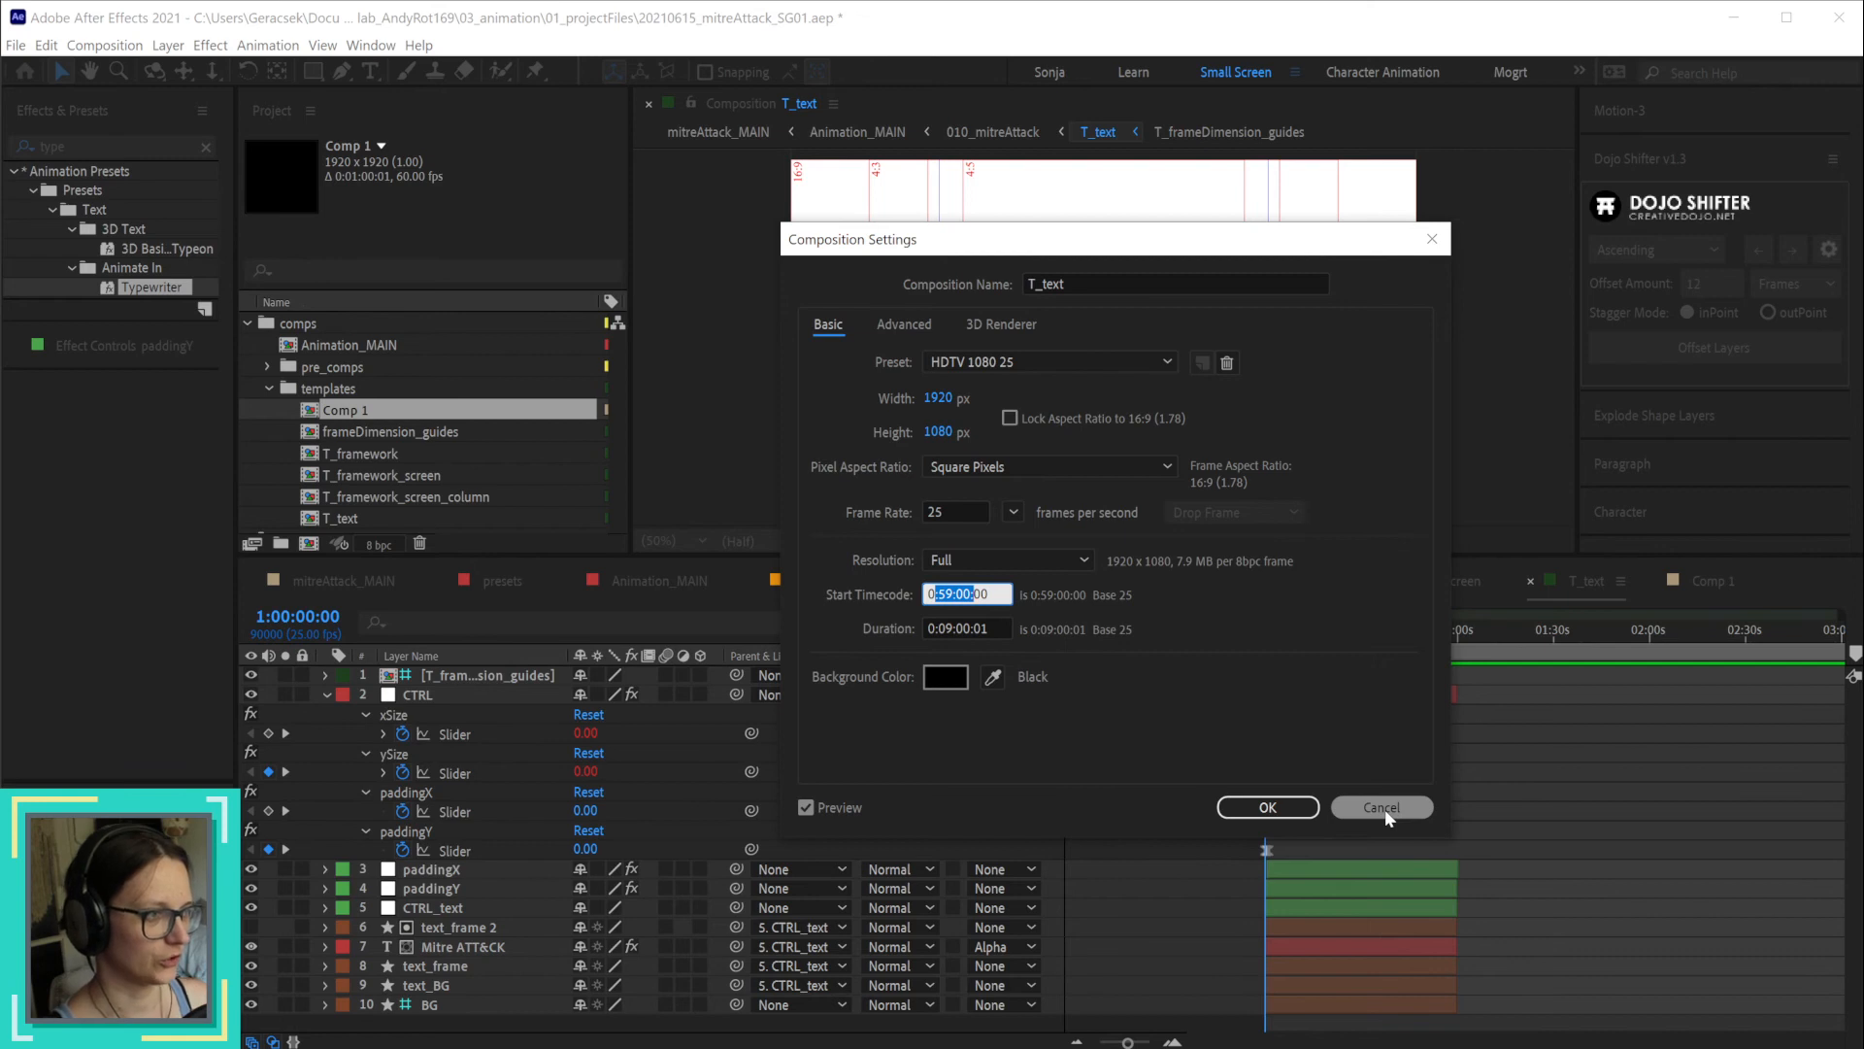
mouse_move(980, 672)
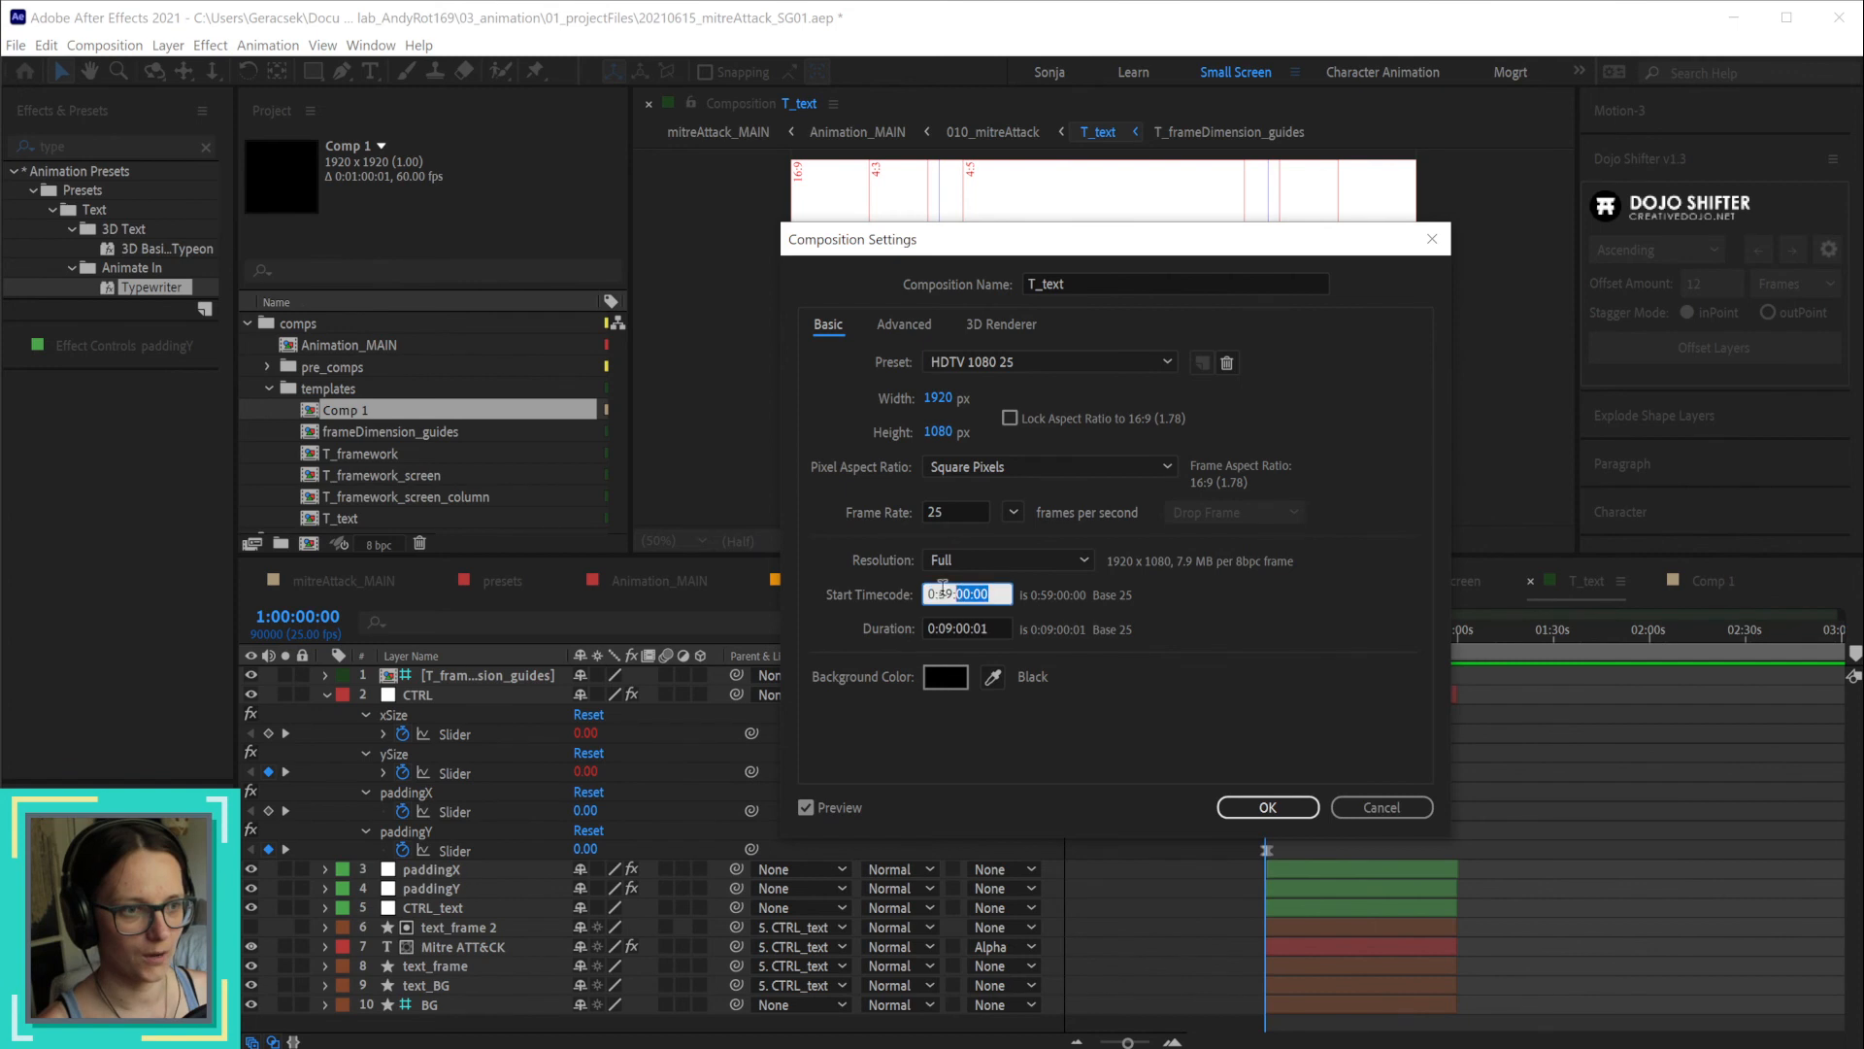
click(965, 627)
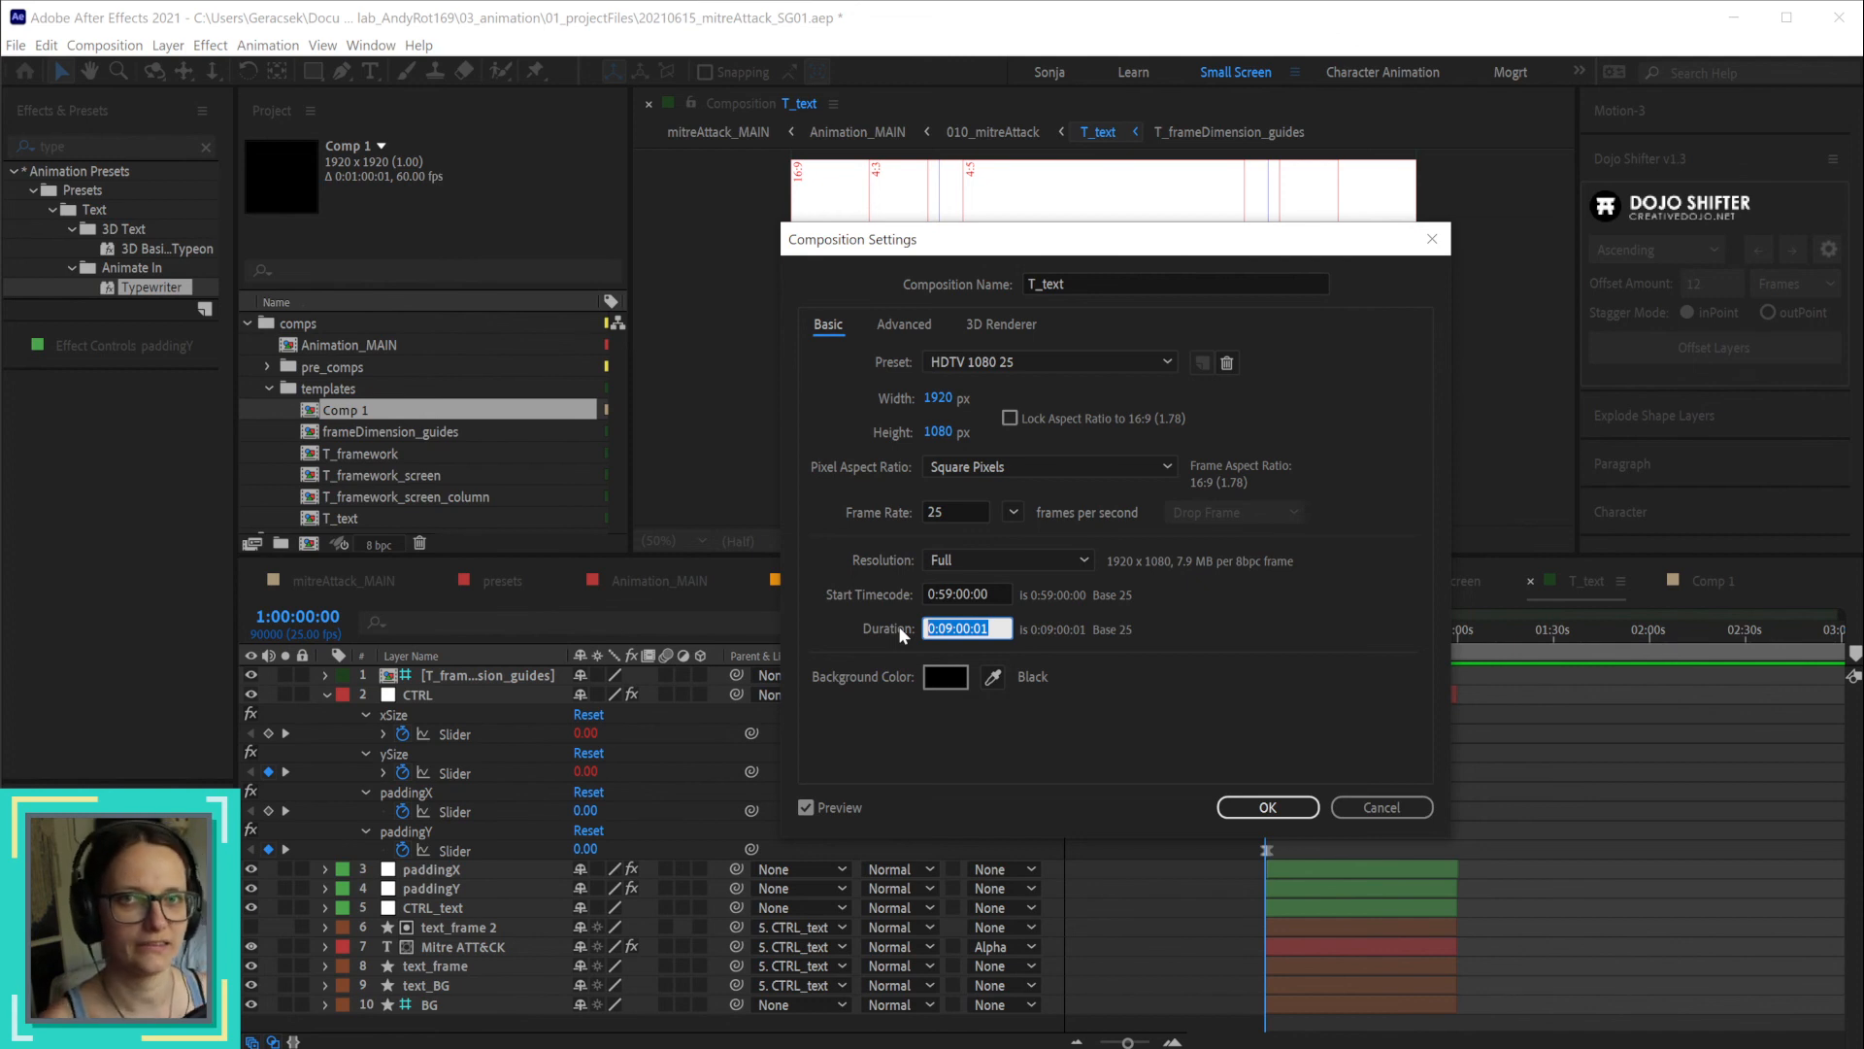
click(1265, 808)
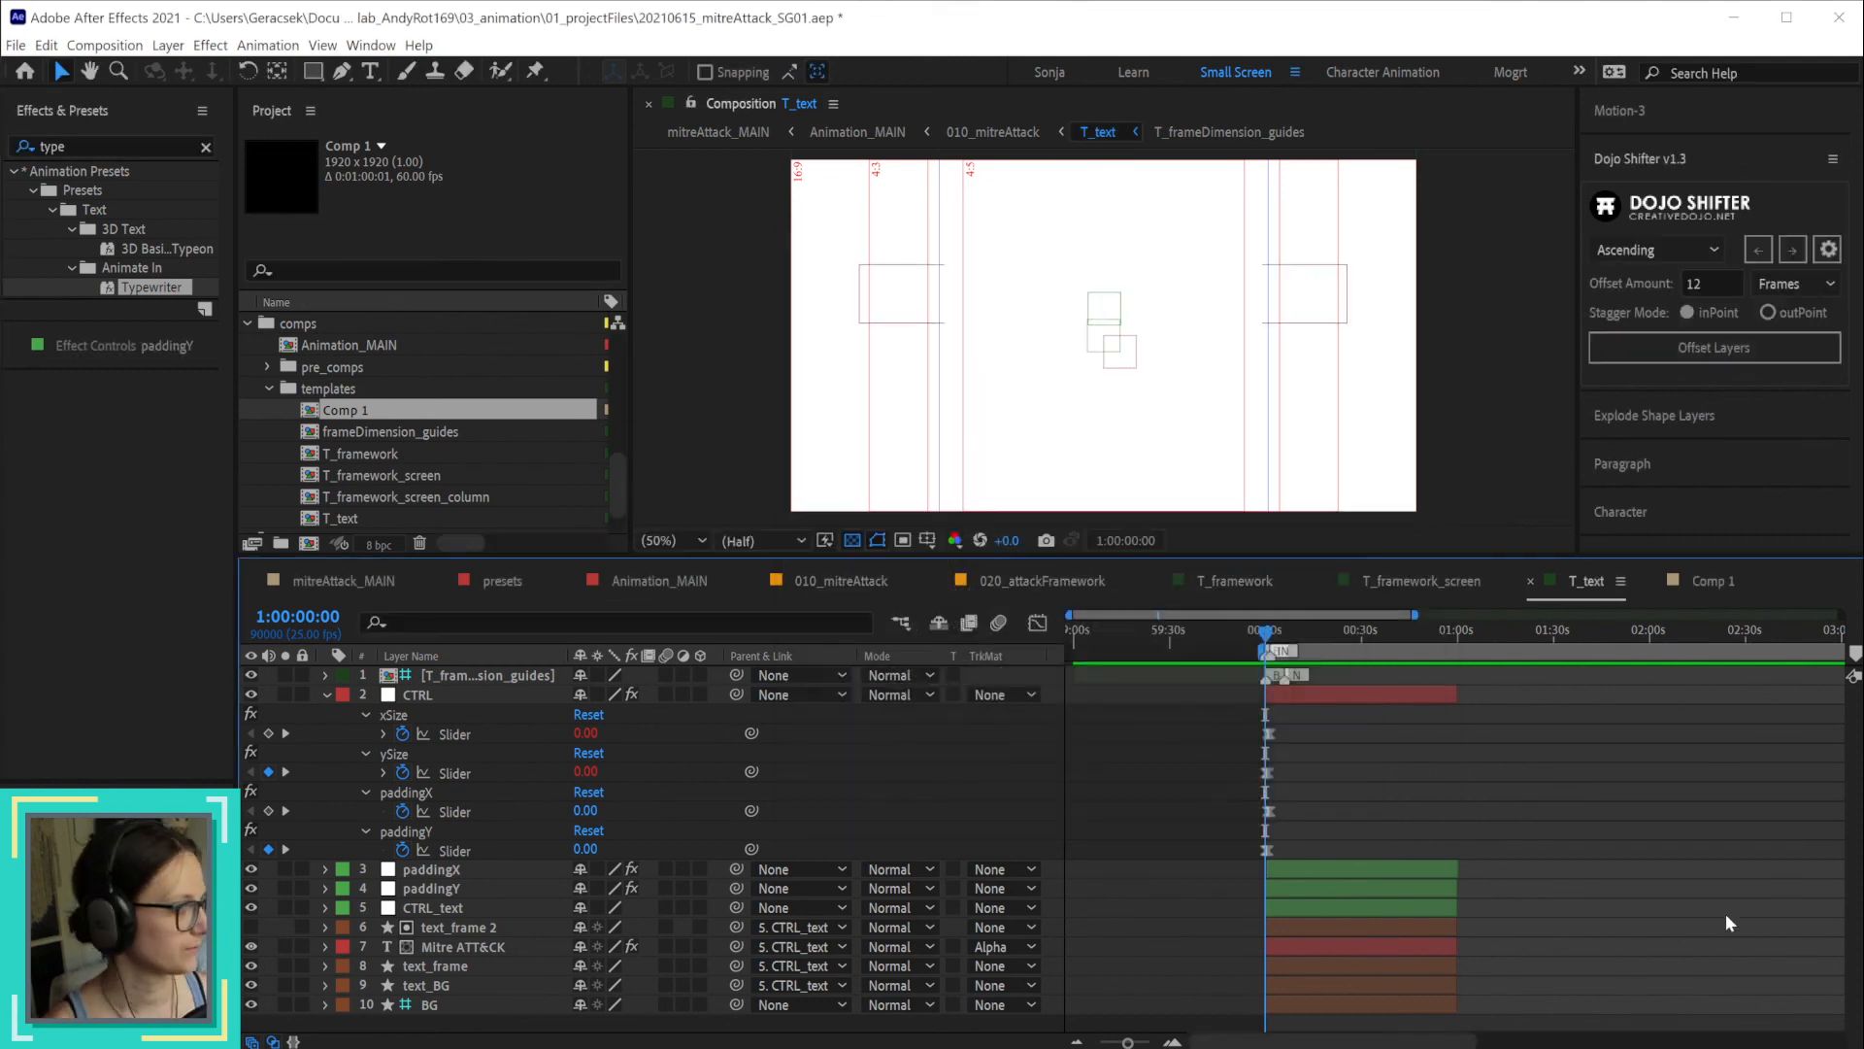